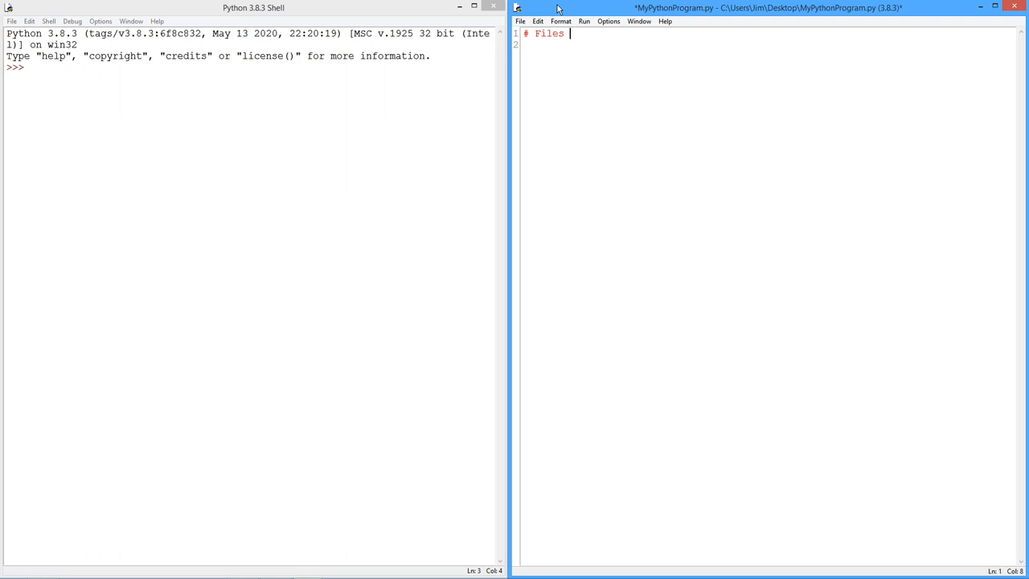
- Write the opening comment listing the file steps: 1. open, 2. read/write, 3. close
type("1.")
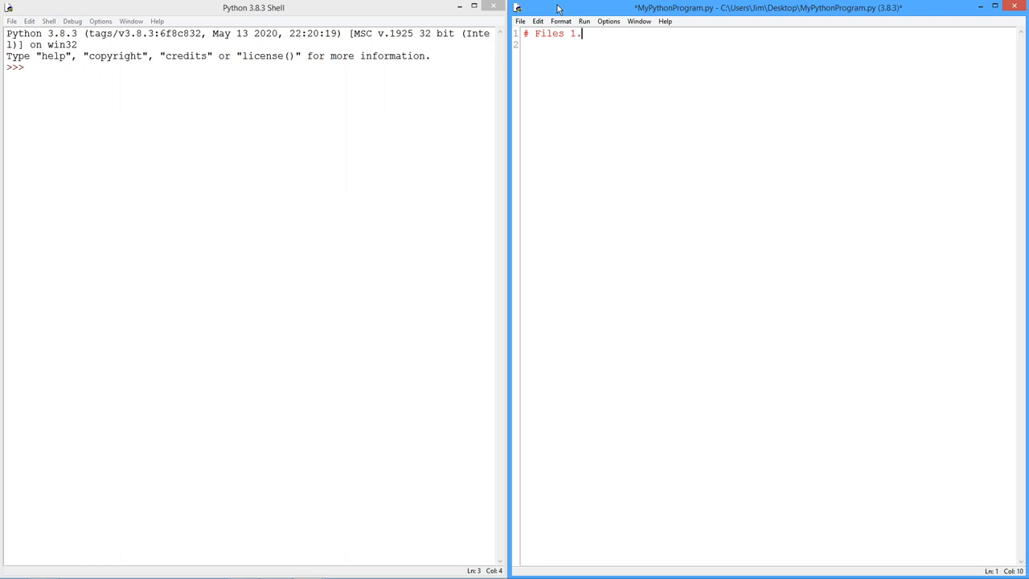
type("op")
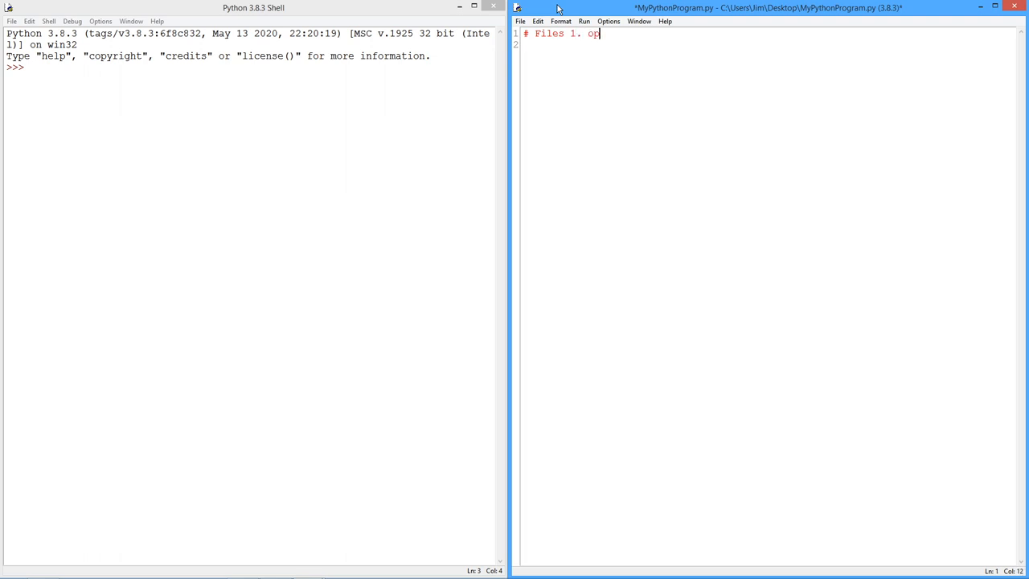
type("en")
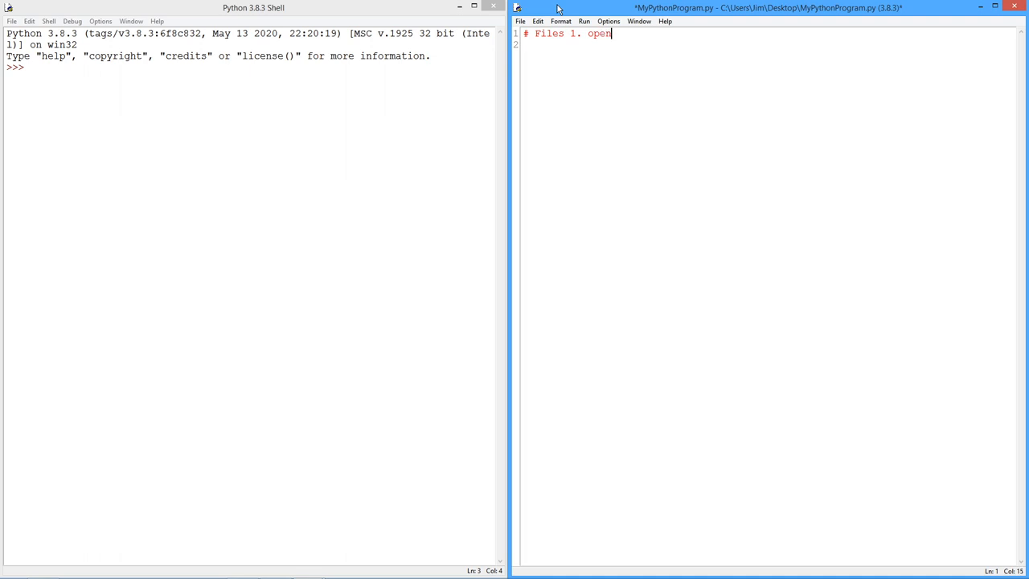
type(", 2")
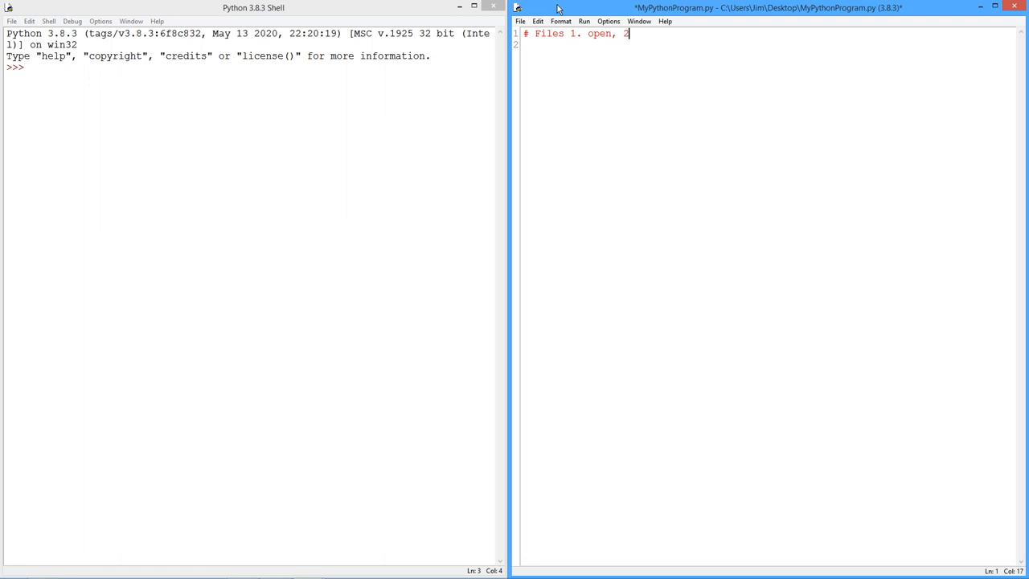
type("\" \"")
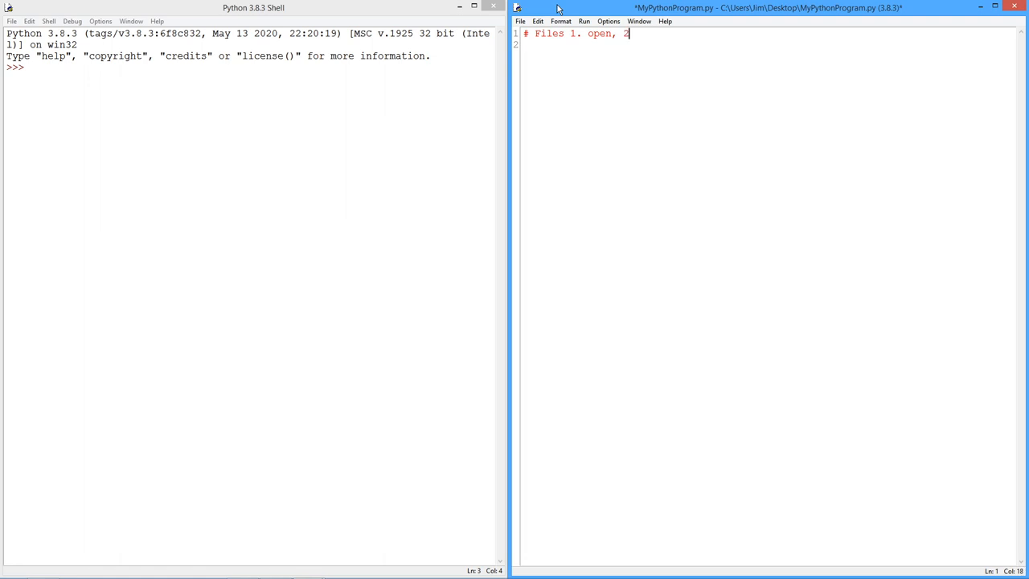
type(".")
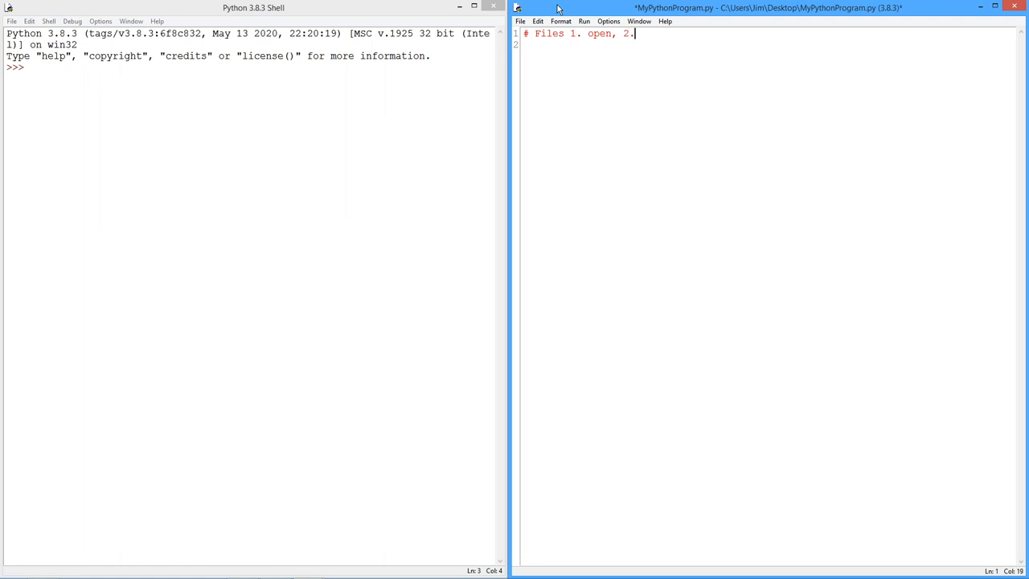
type("read")
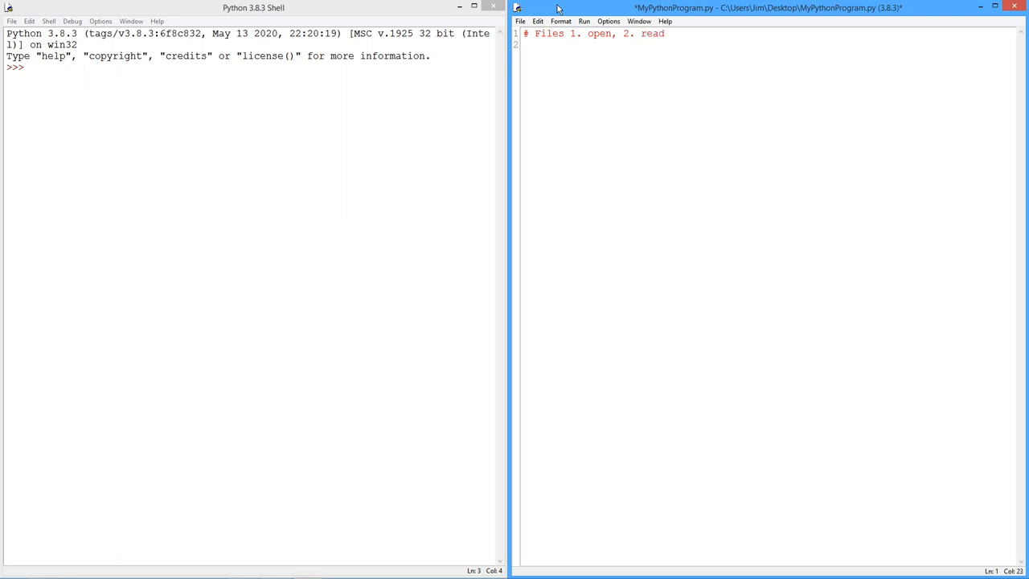
type("/write")
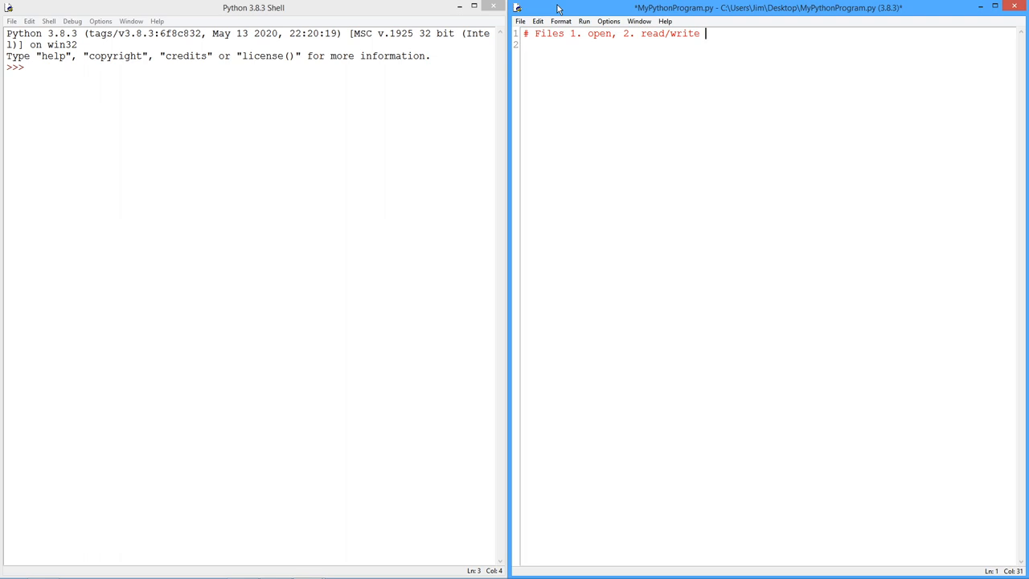
type("3.")
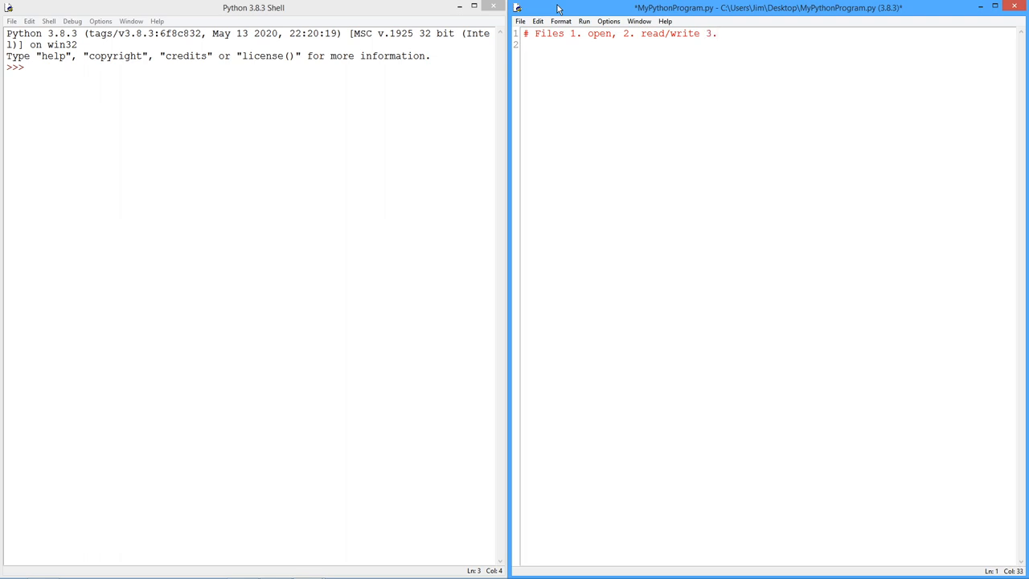
type("\" \"")
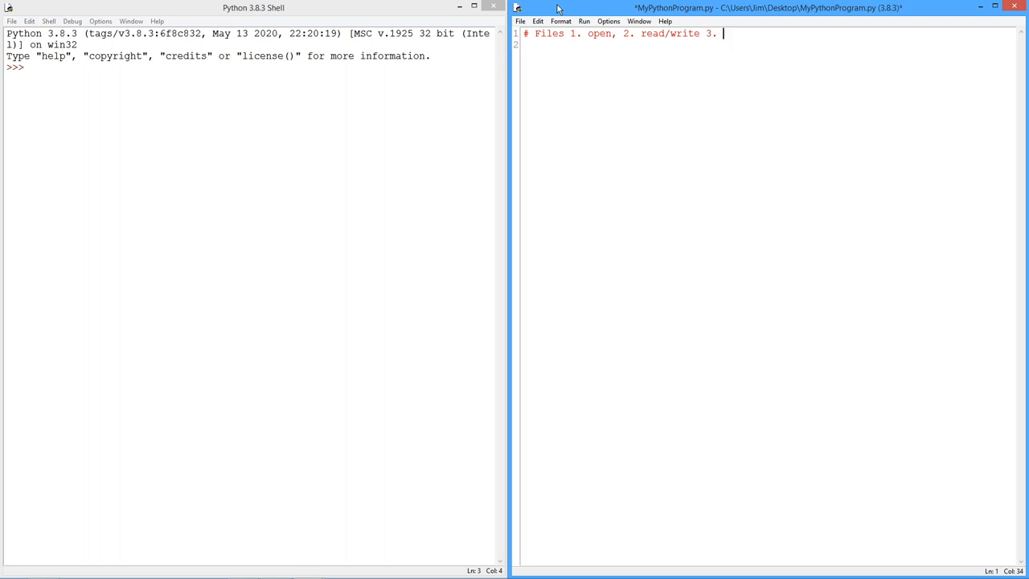
type("close")
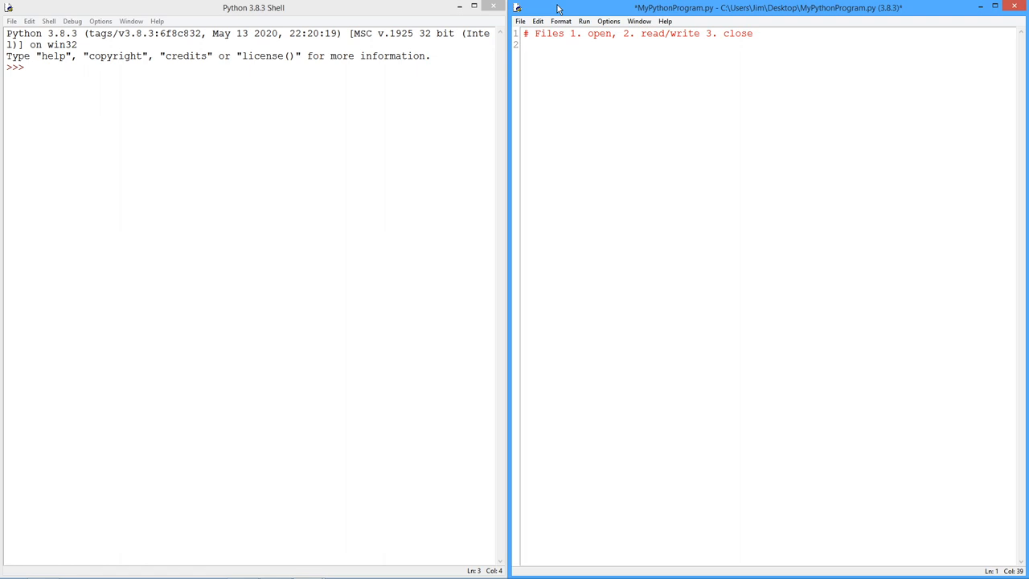
key("Enter")
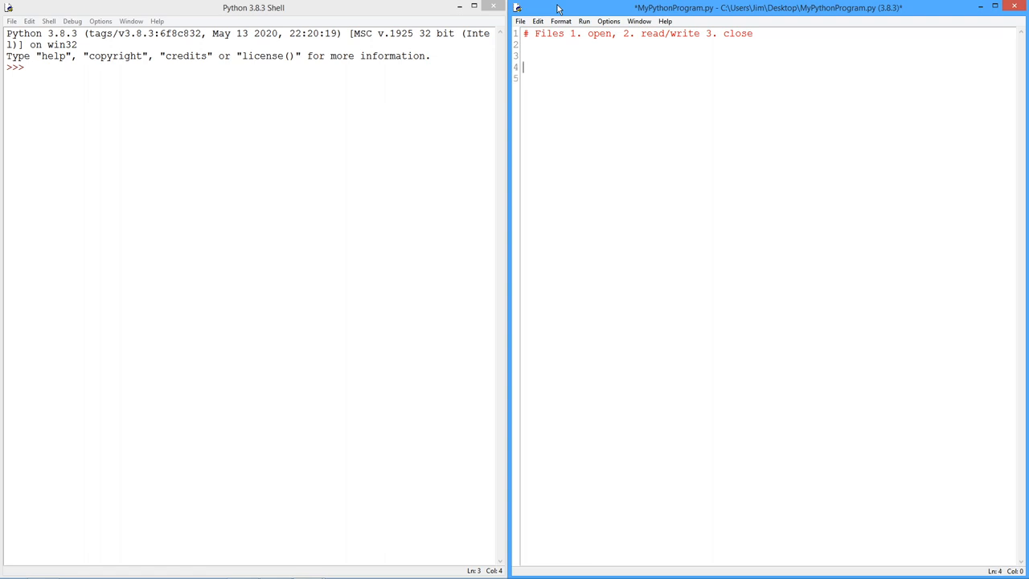
- Begin the open statement as fileobject = open( filename, leaving the mode argument pending
type("filr")
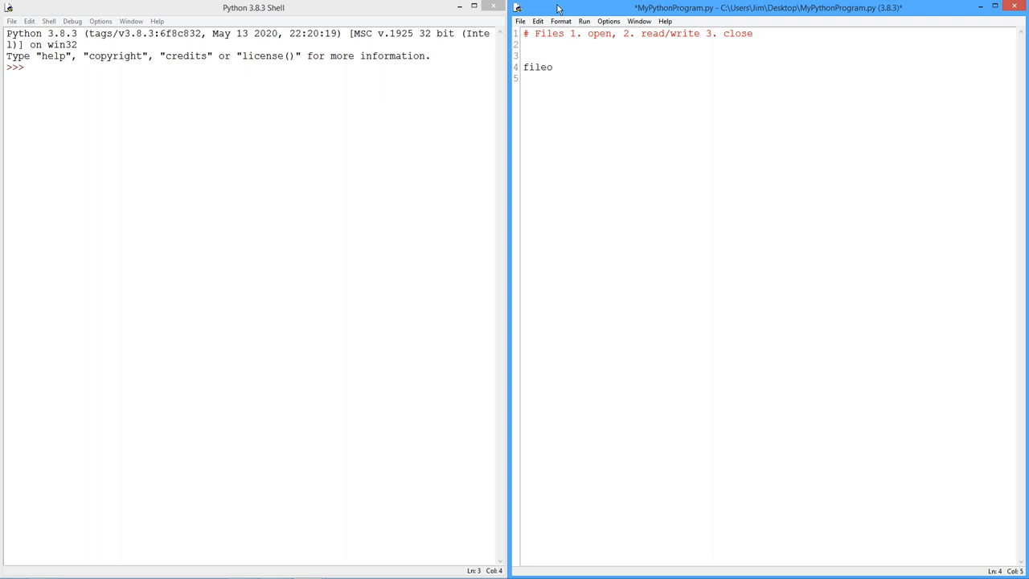
type("bject =")
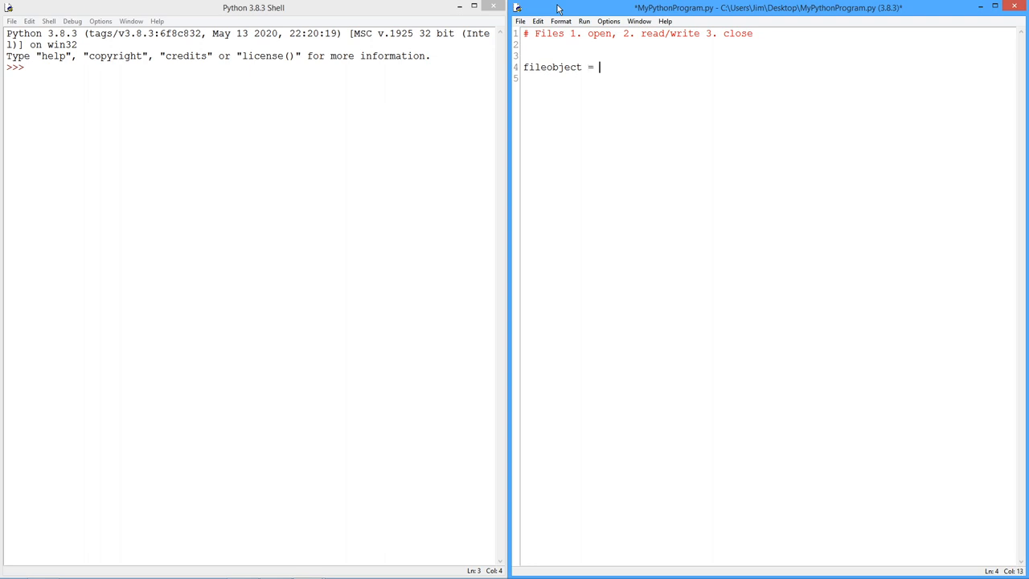
type("op")
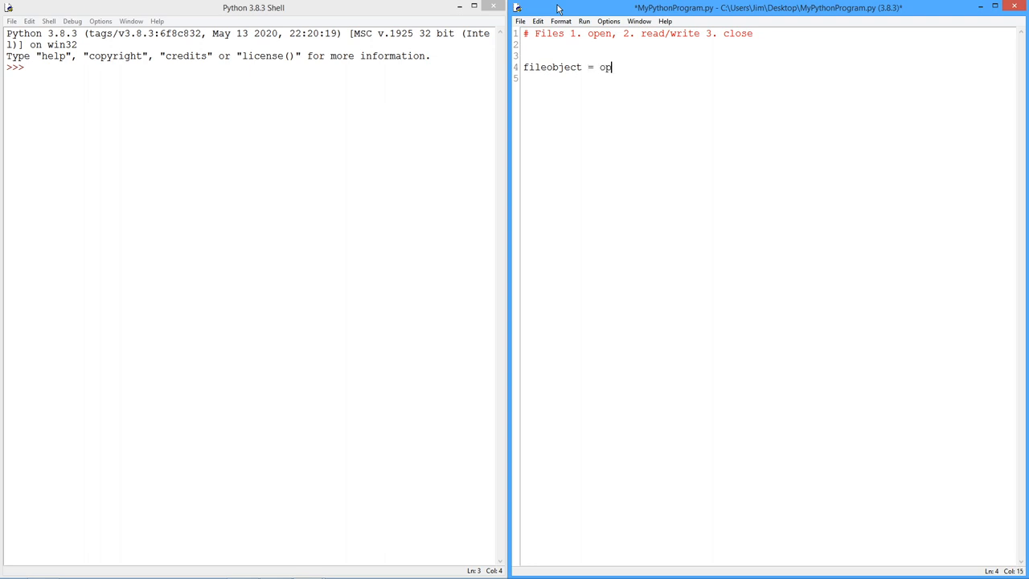
type("en(")
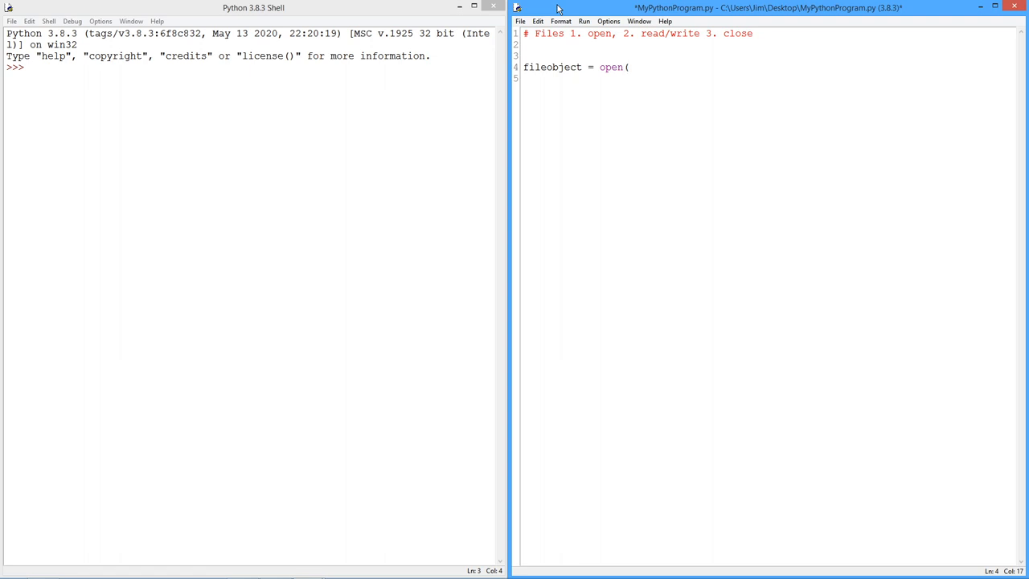
type("(")
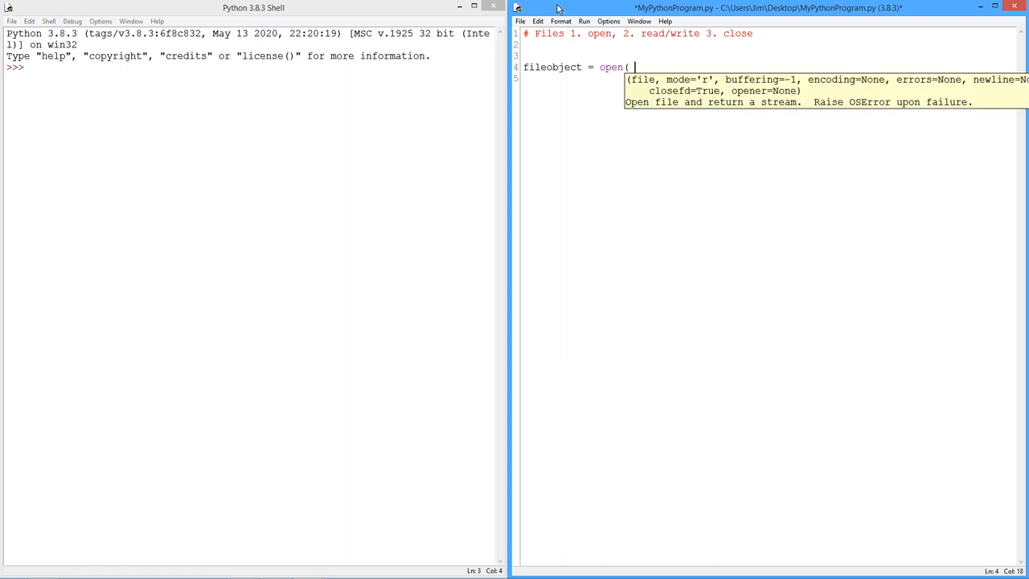
type("file")
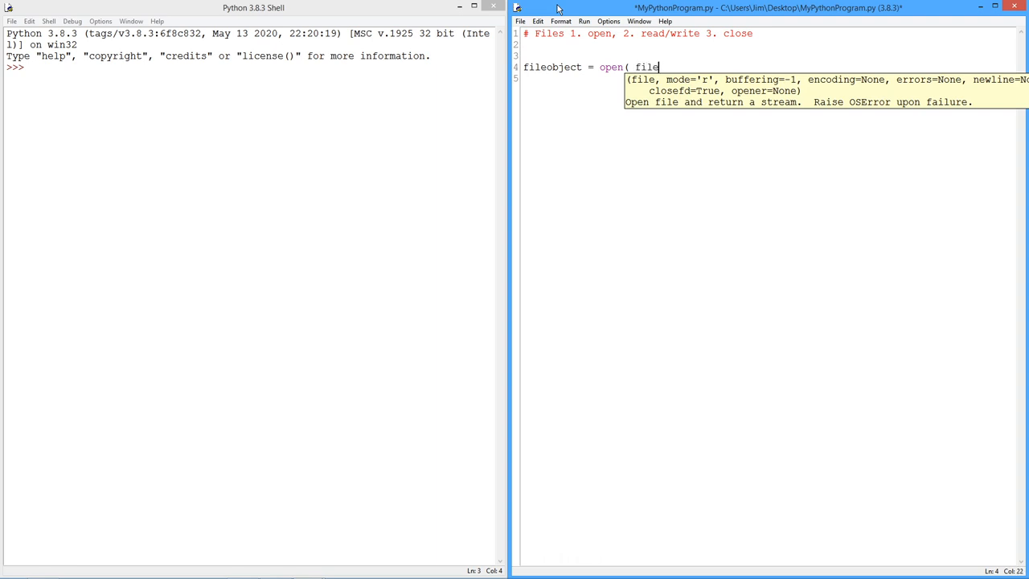
type("name")
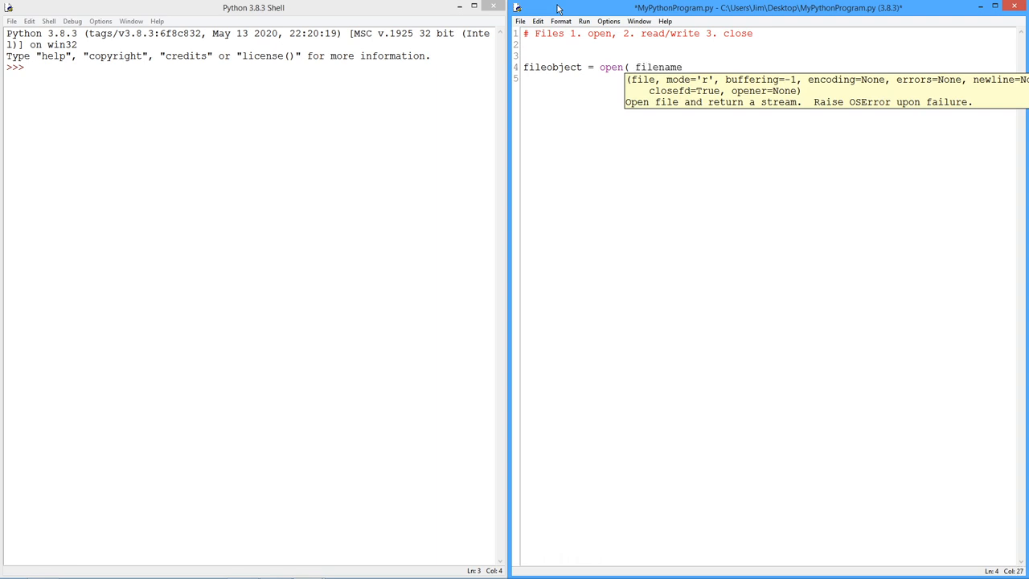
type(",")
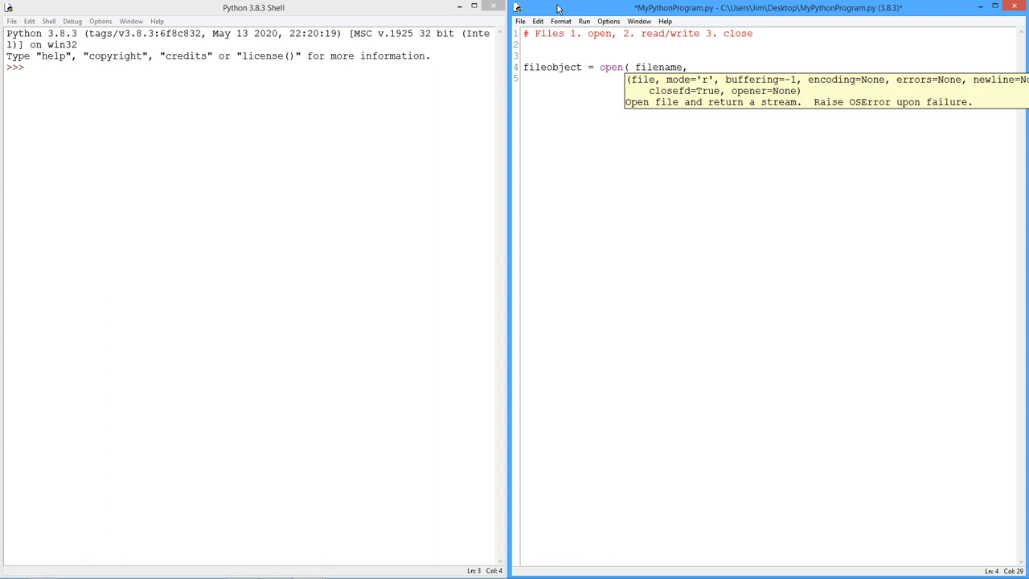
type("\" \"")
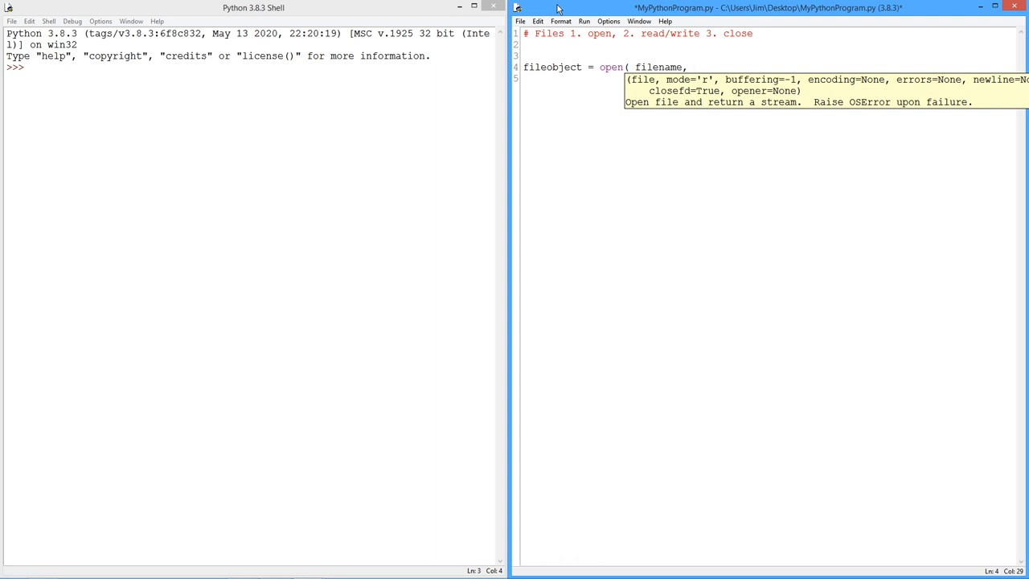
type("\" \"")
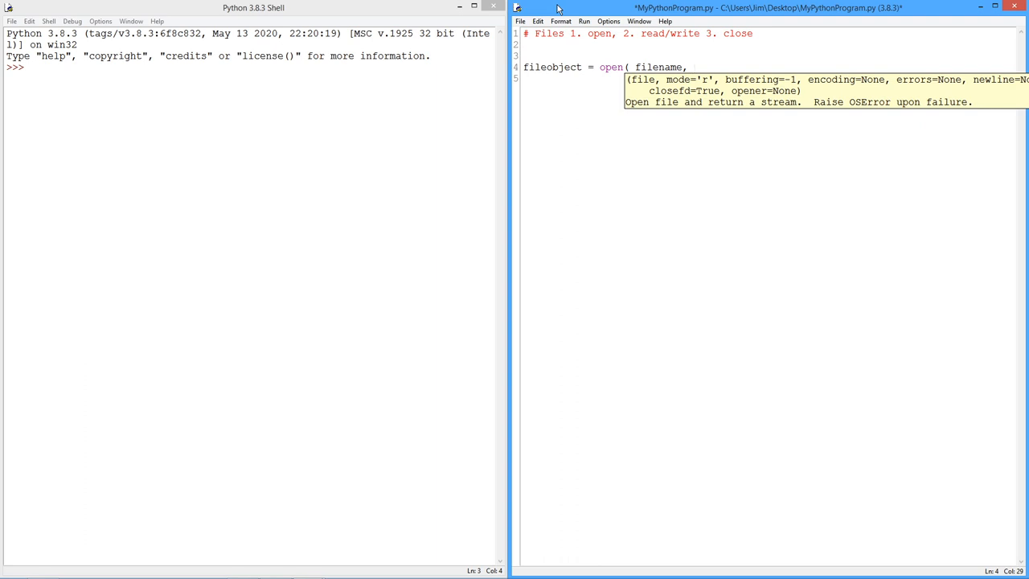
type("\" \"")
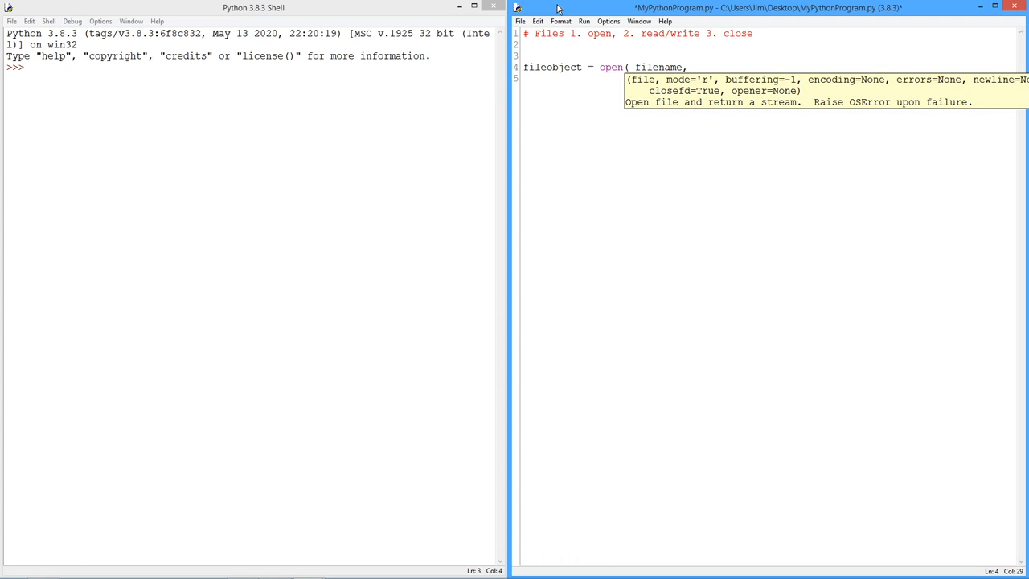
- Finish the open call with mode "w+", removing the stray "r" and extra "w" strings
type("\"r\"")
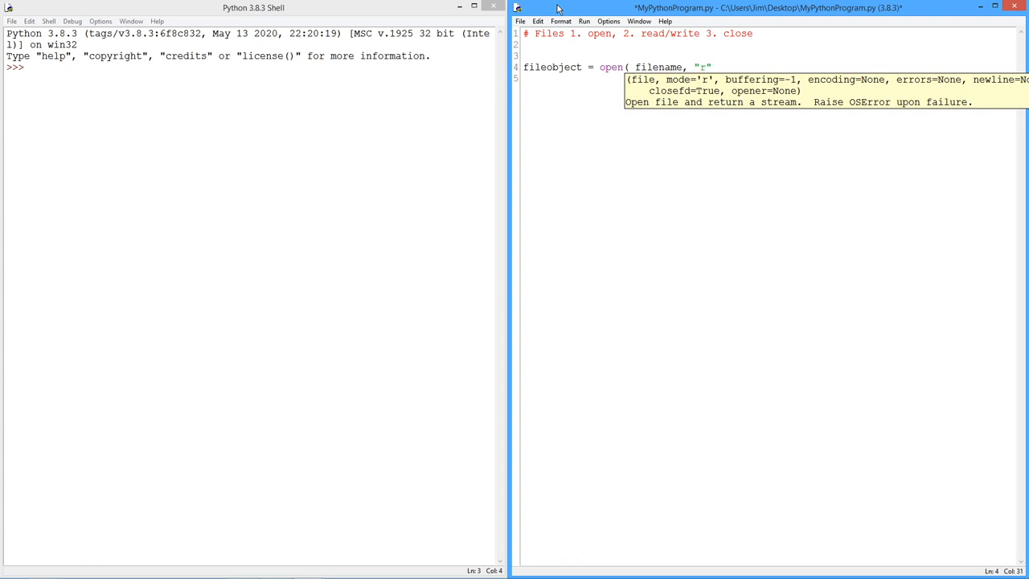
type("\"")
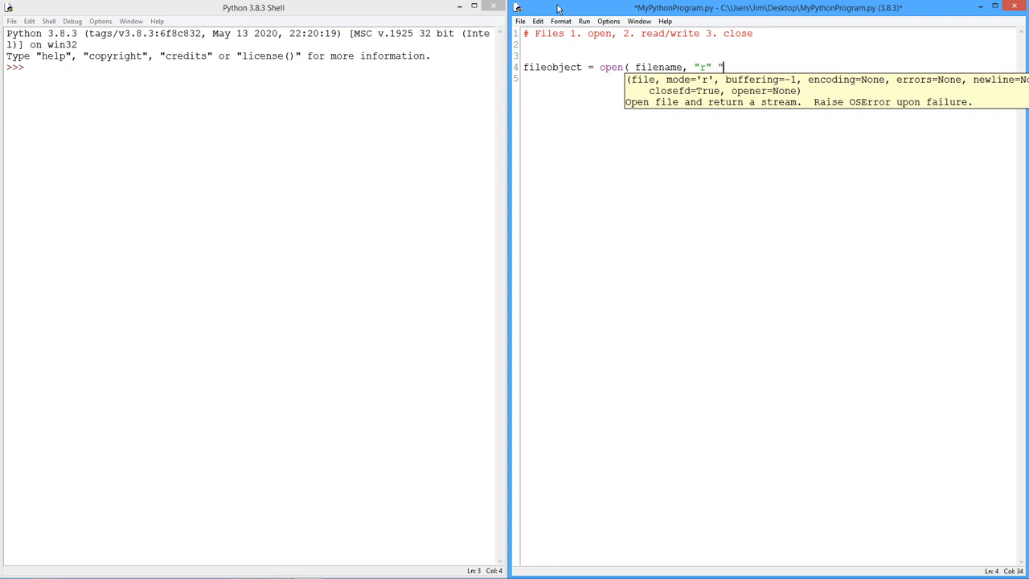
type("\"w\"")
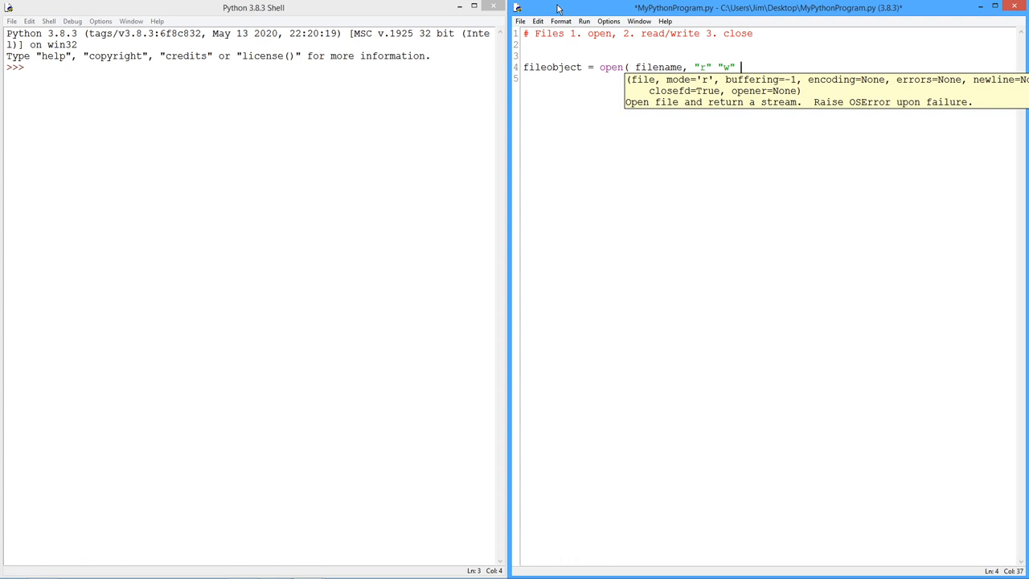
type(")")
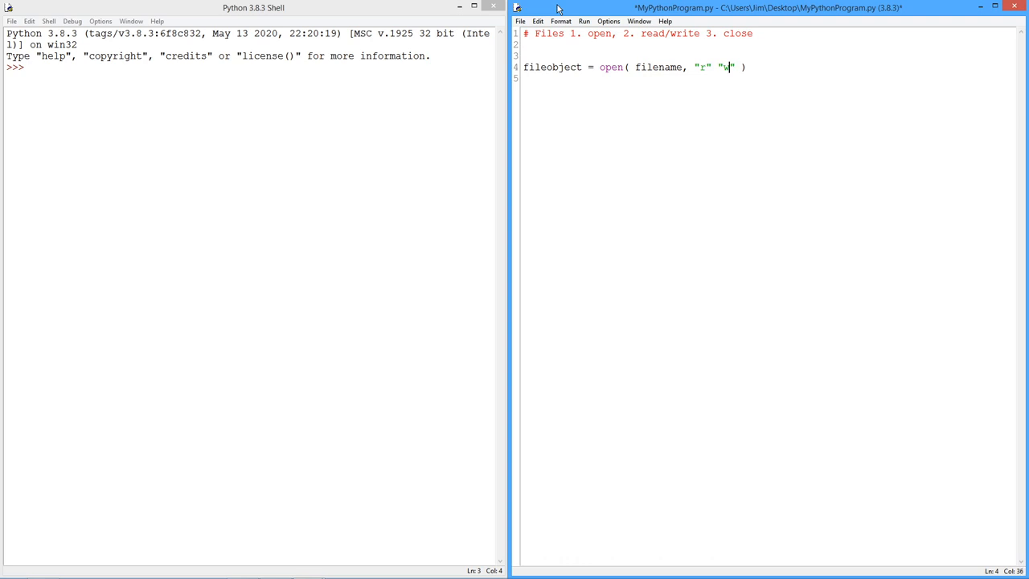
key("BackSpace")
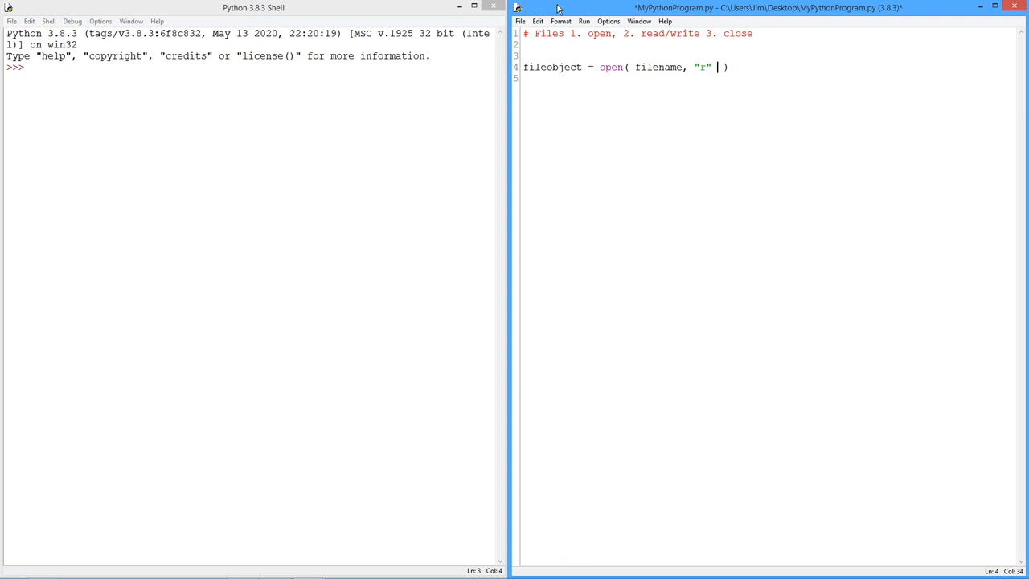
key("BackSpace")
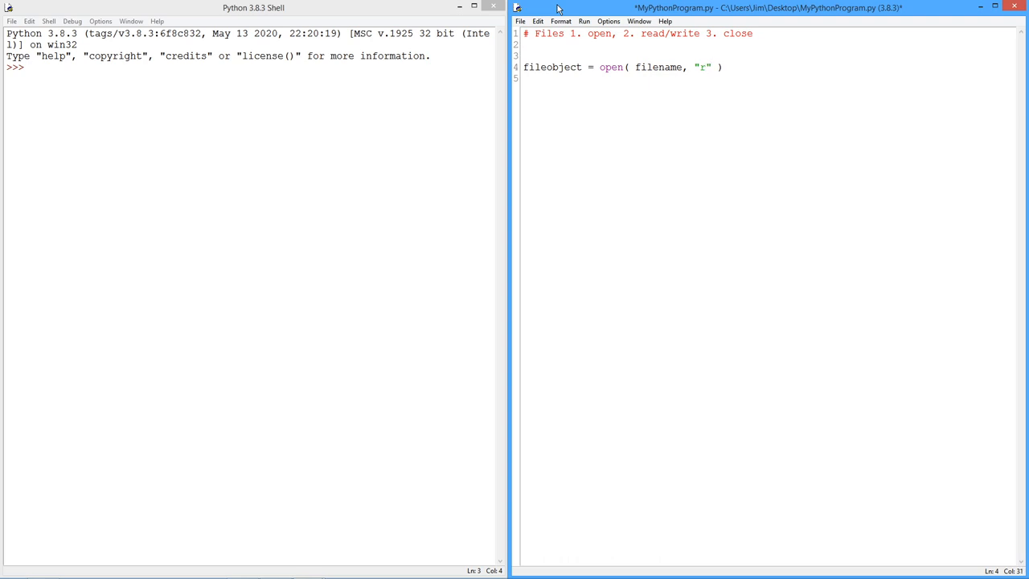
type("w+")
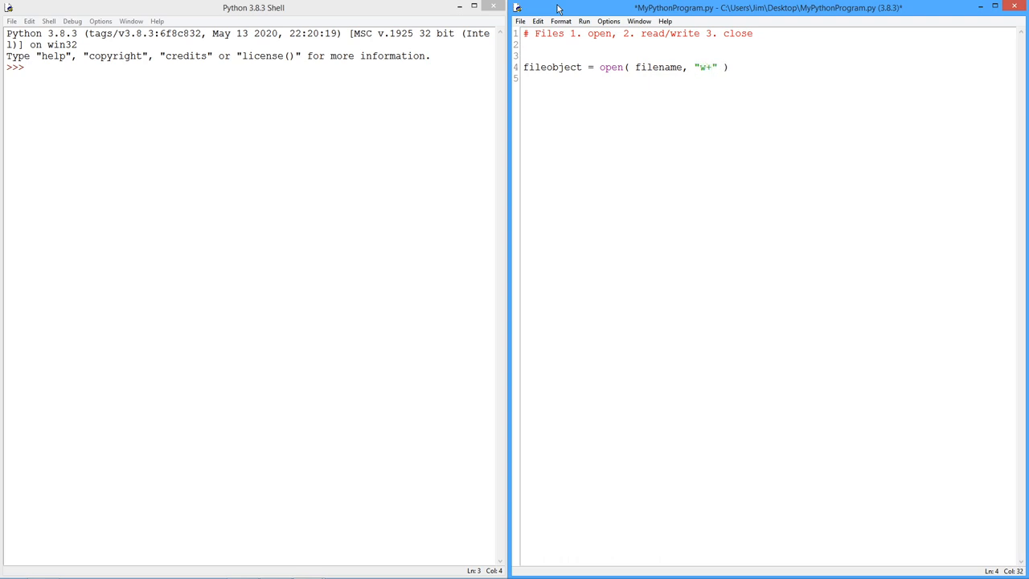
key("BackSpace")
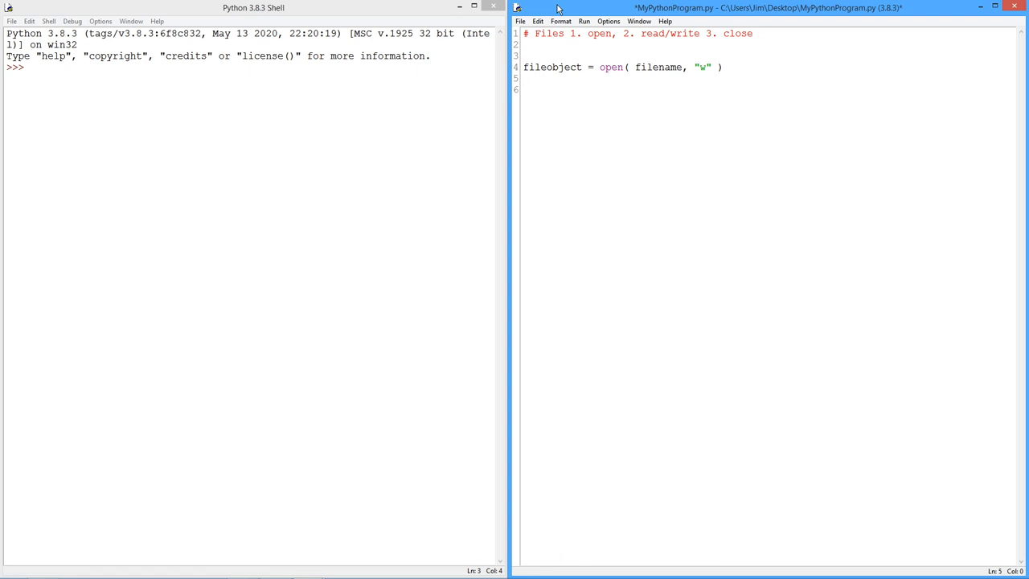
- Add the line str = fileobject.readline() beneath the open statement
key("Return")
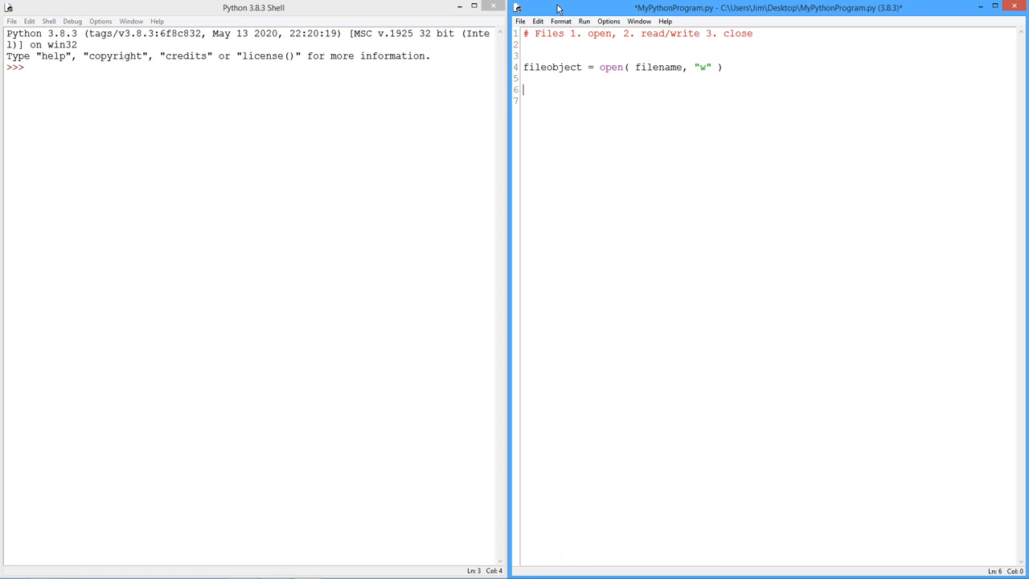
type("fil")
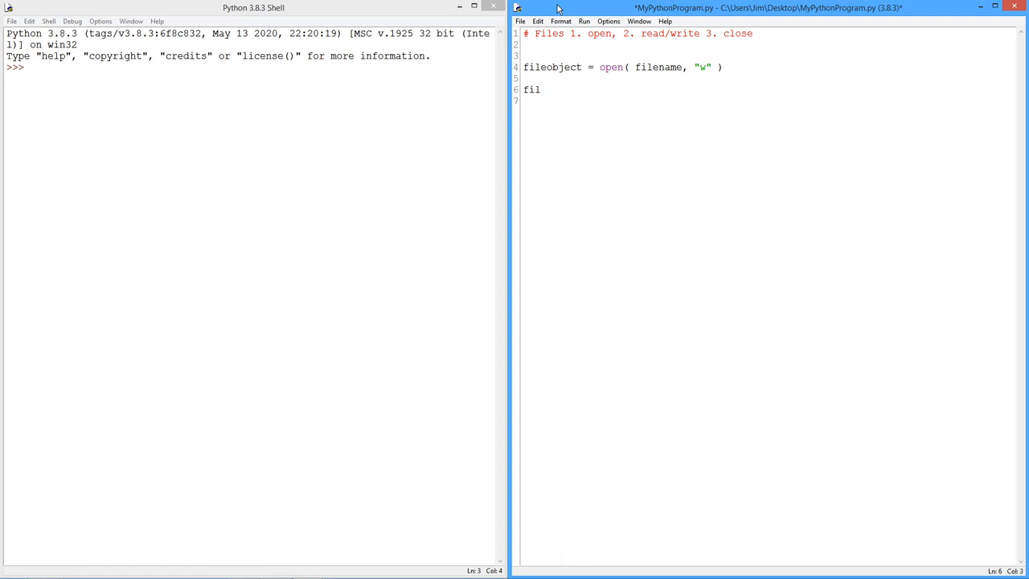
type("eob")
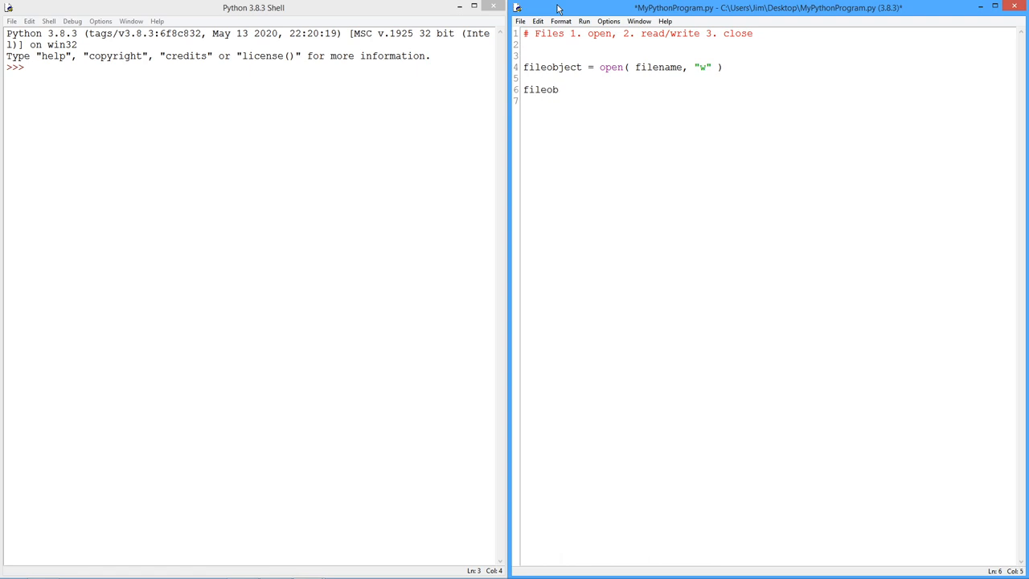
type("ject")
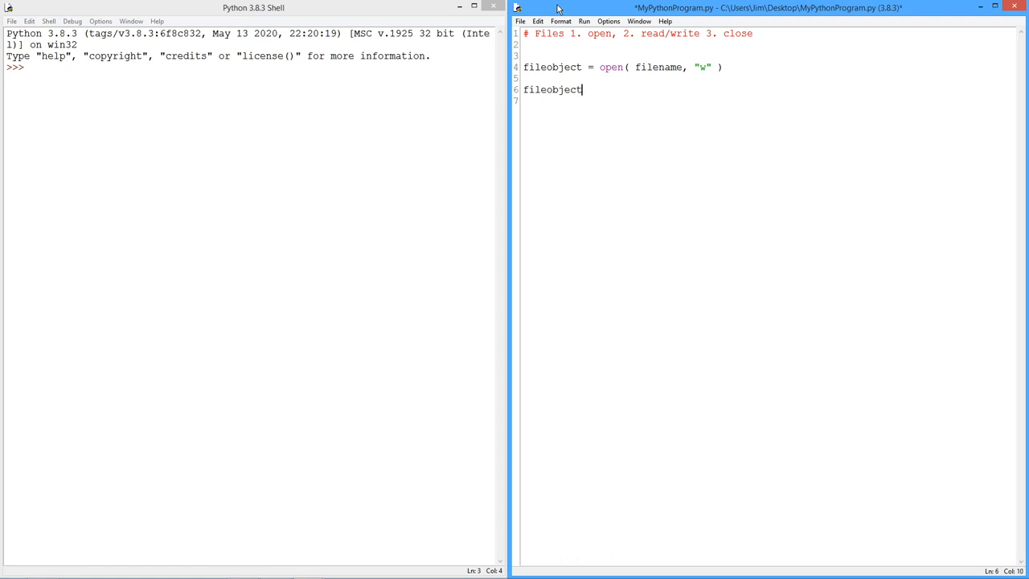
type("(")
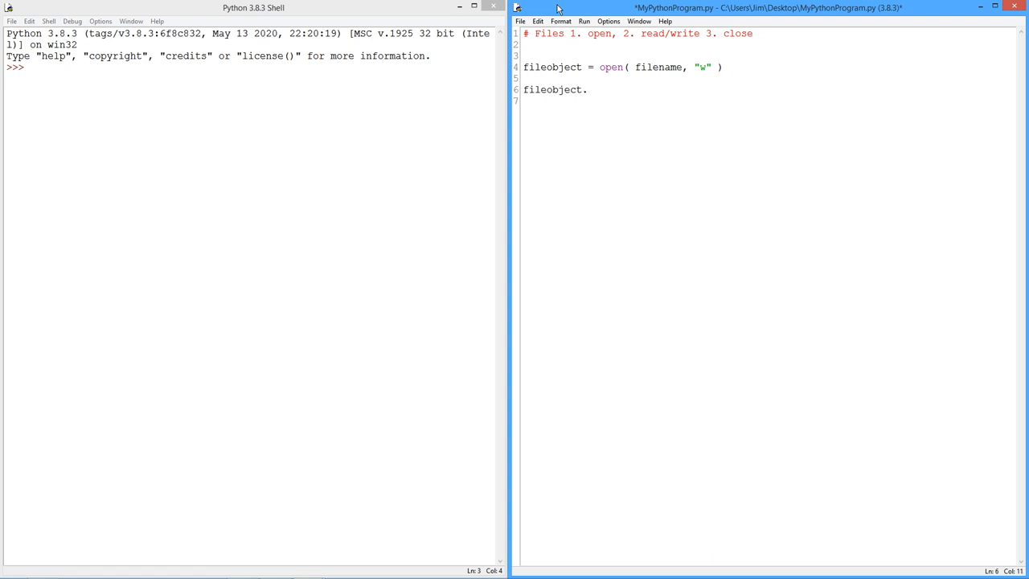
type("readl")
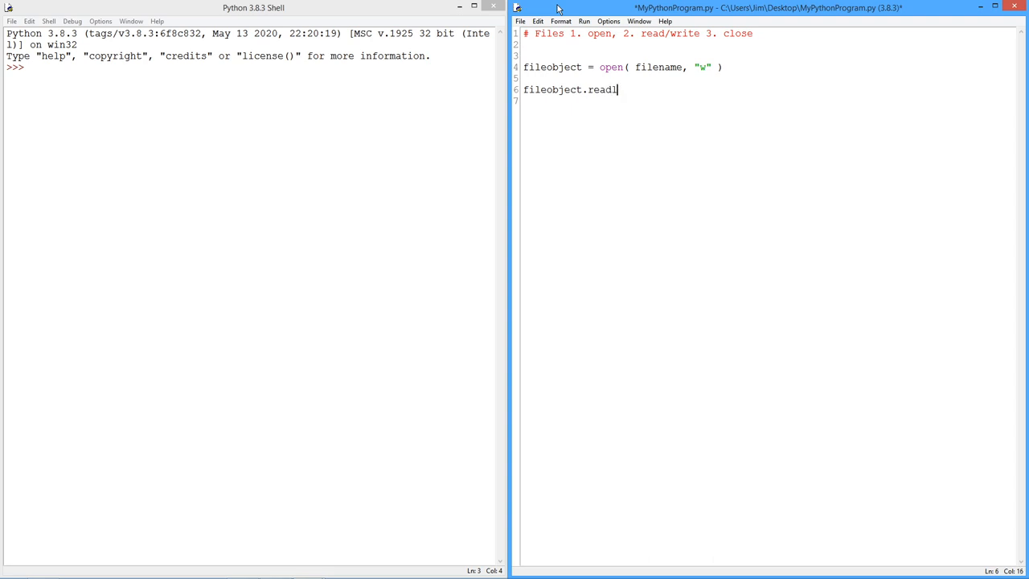
type("ine")
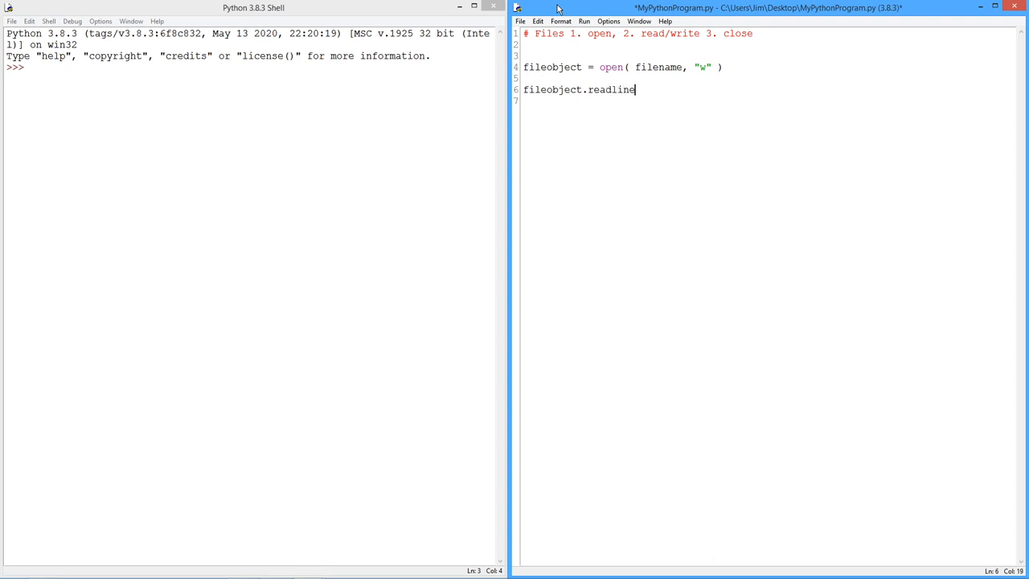
type("()")
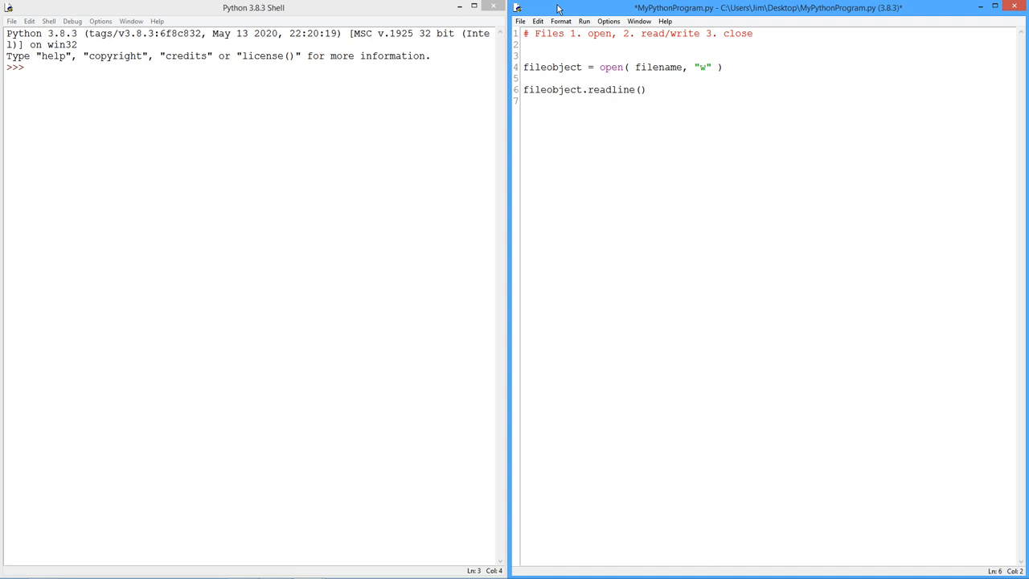
type("str")
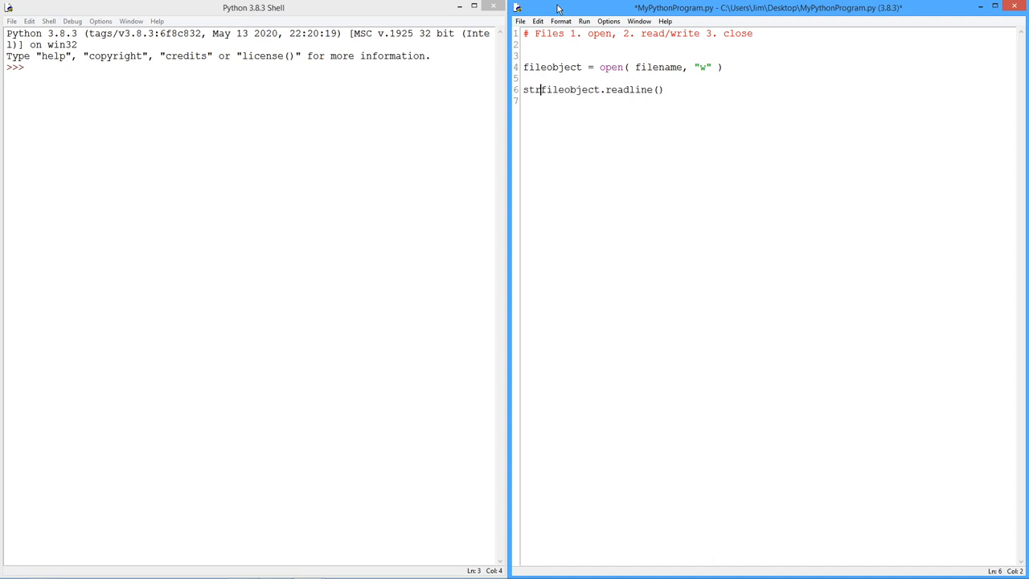
type("=")
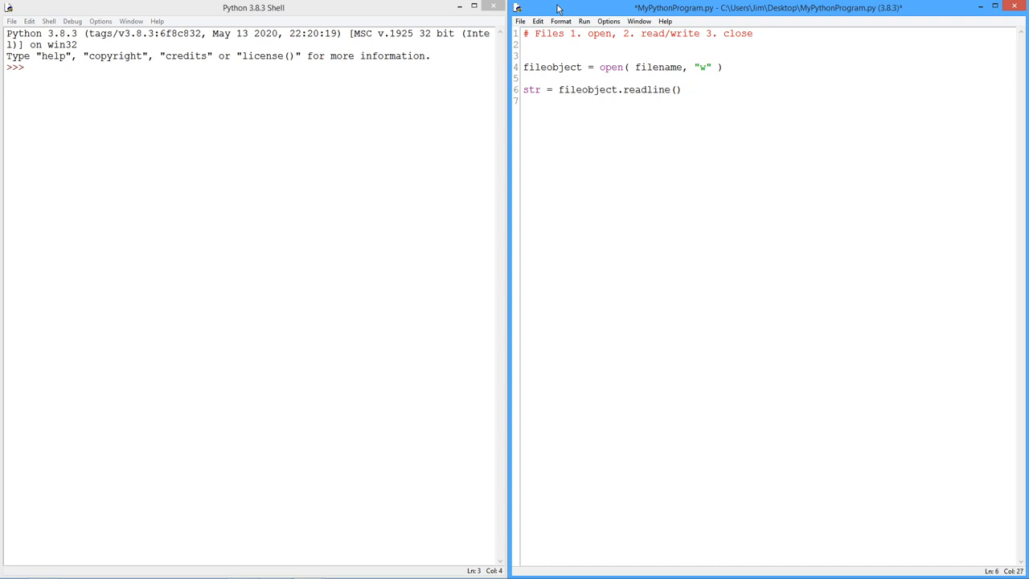
key("Return")
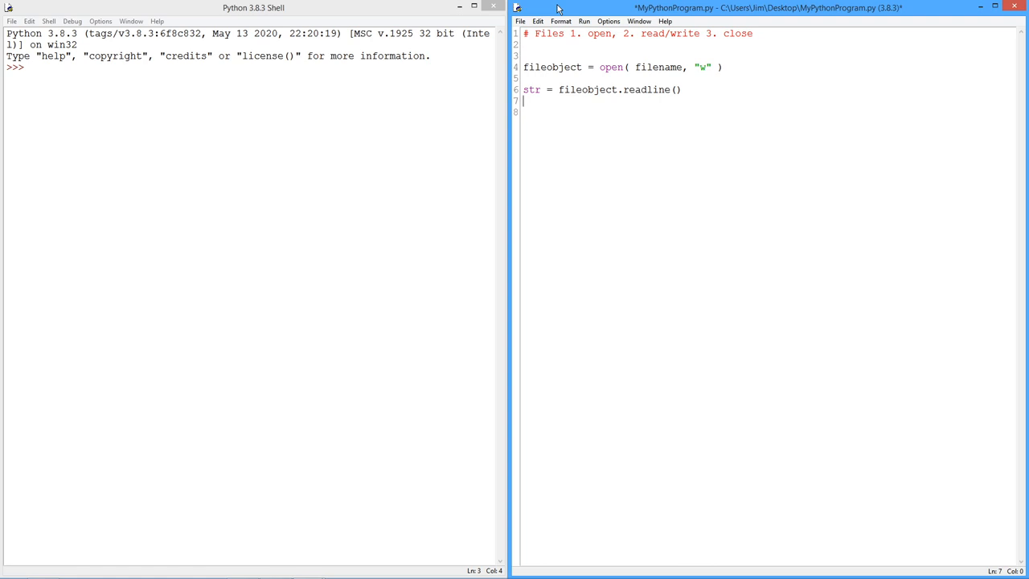
- Add fileobject.write( str( ... ) + "\n" ) after the readline line, fixing its quotes and brackets
type("fil")
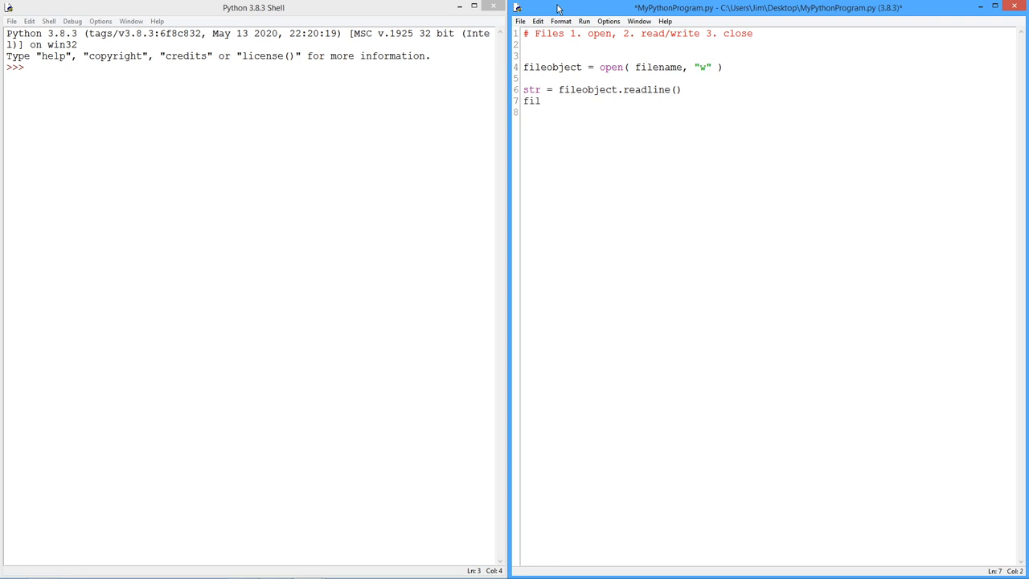
type("e")
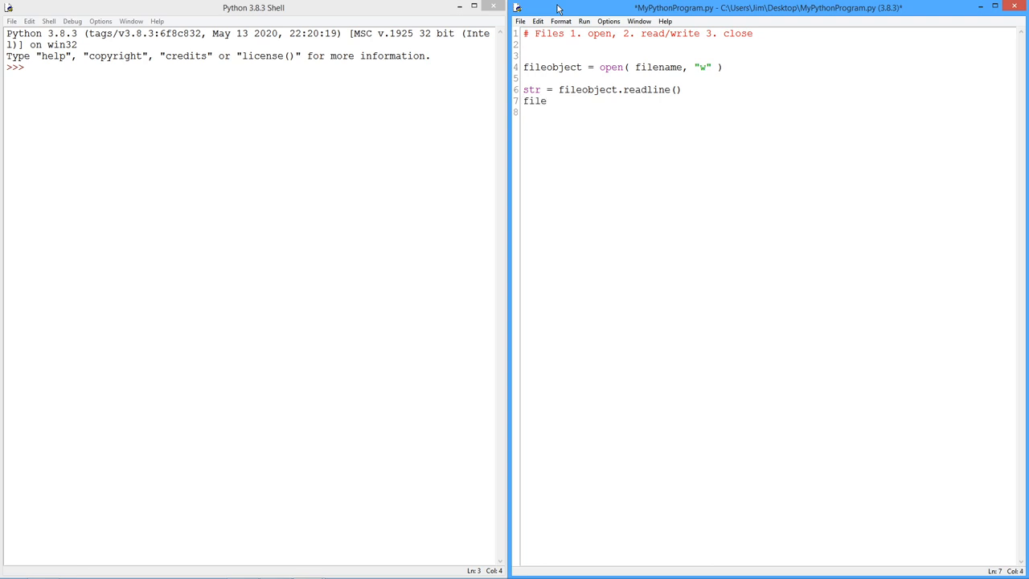
type("object")
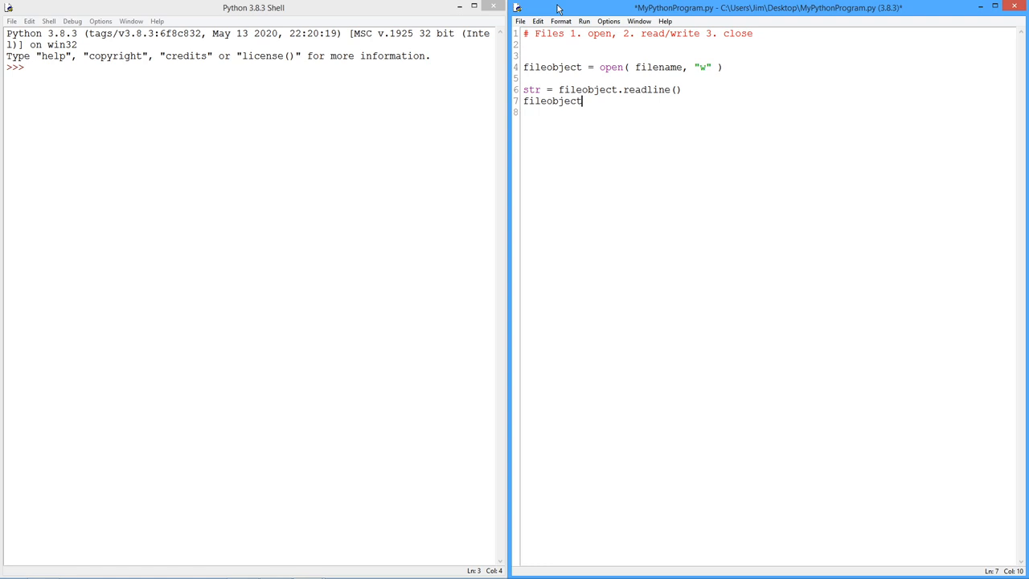
type(".wri")
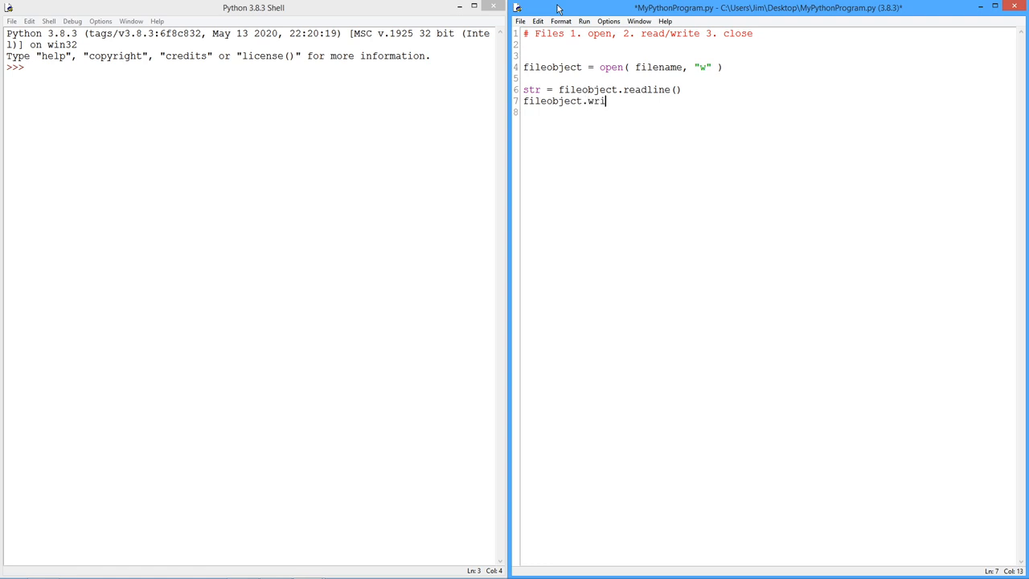
type("te()")
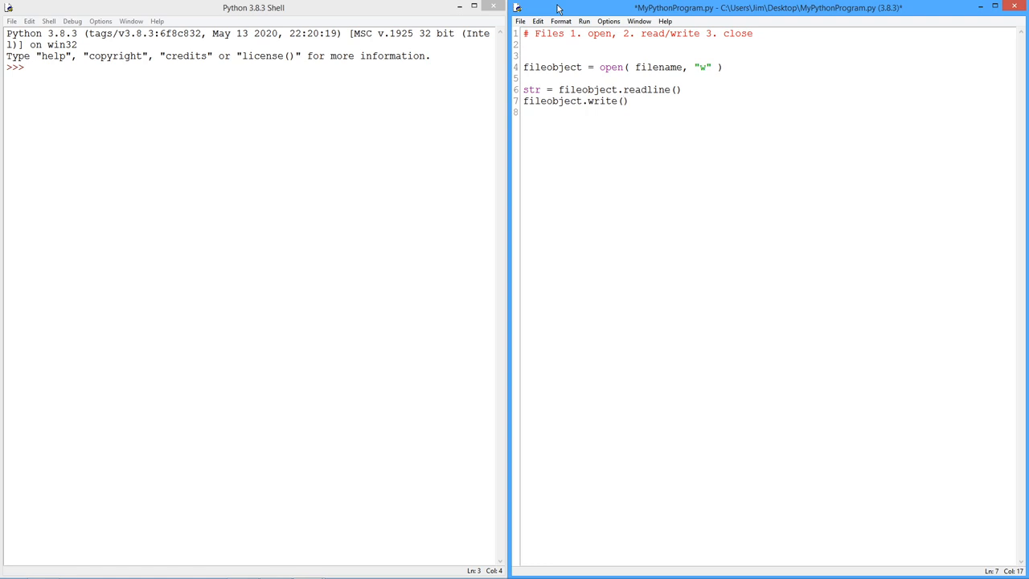
type("str")
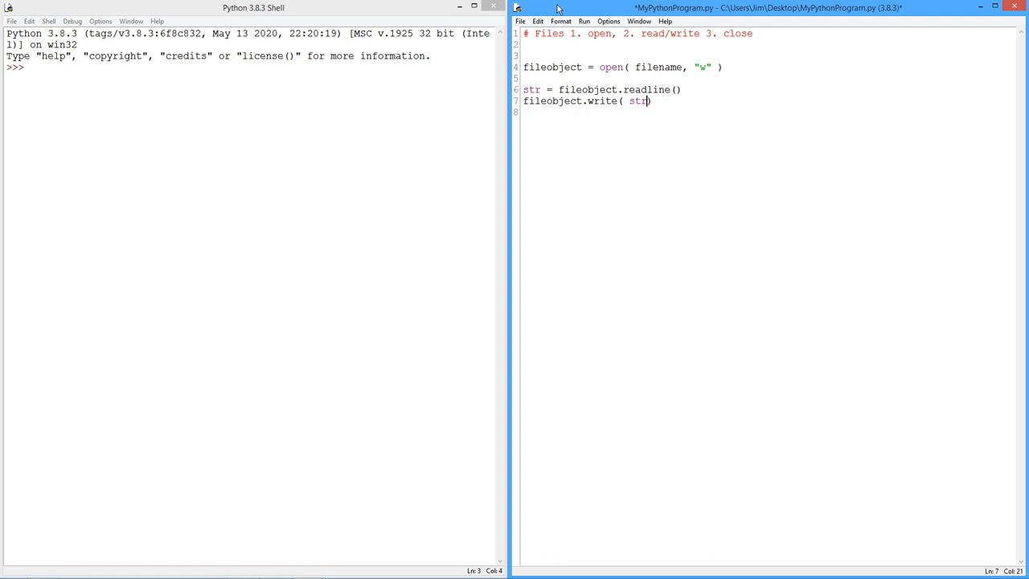
type("\" \"")
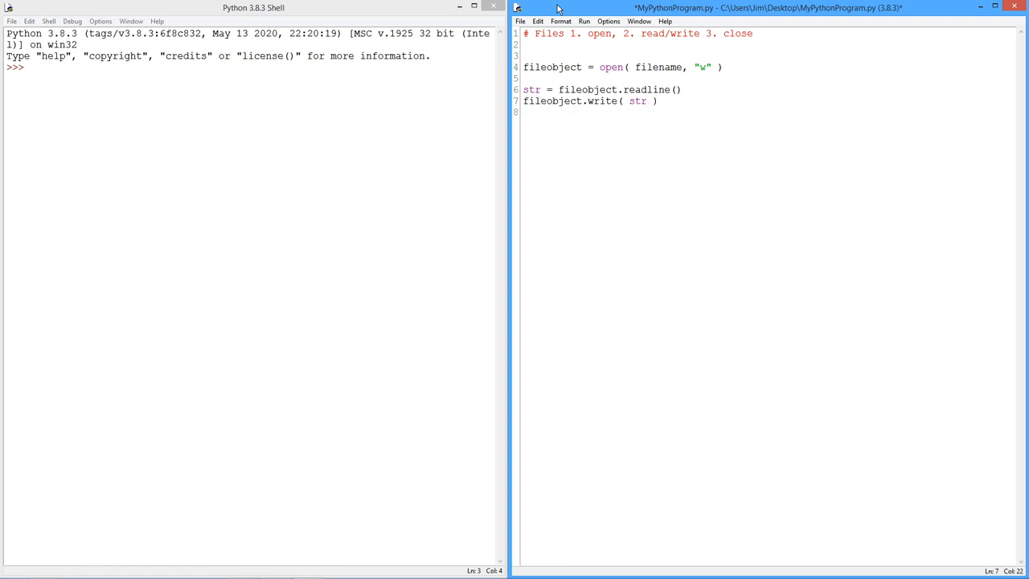
type("+ '")
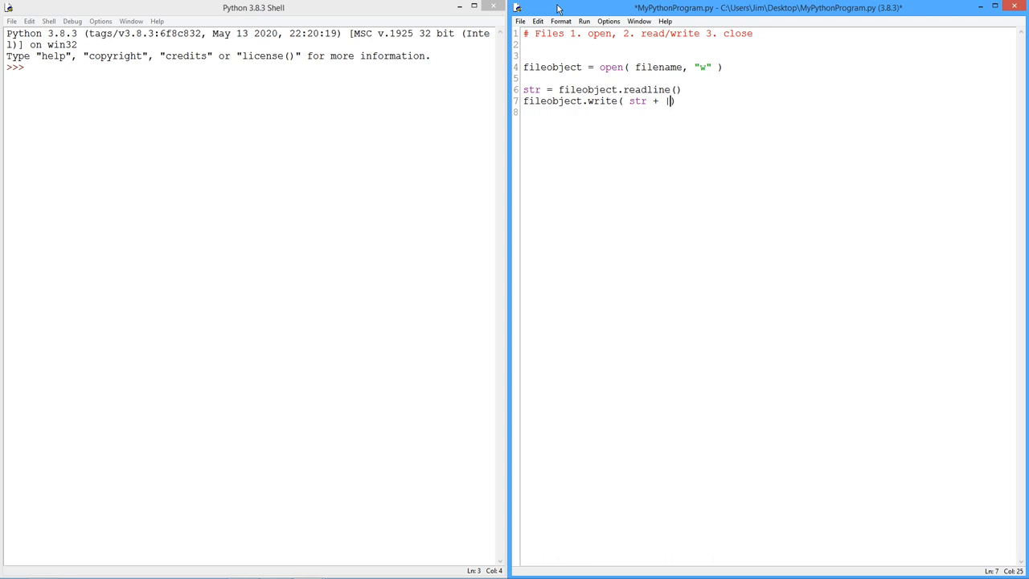
key("BackSpace")
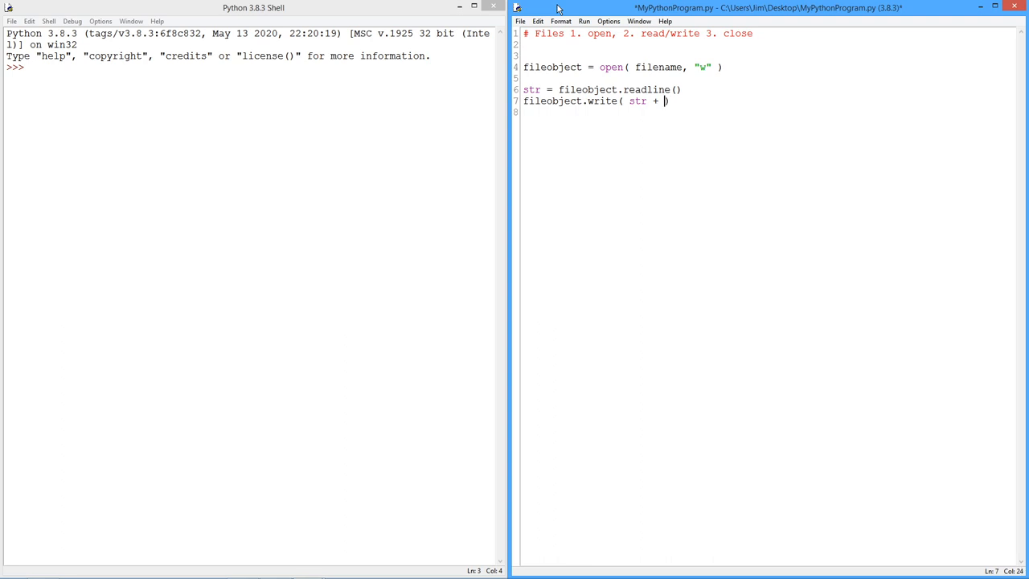
type("\"\\n")
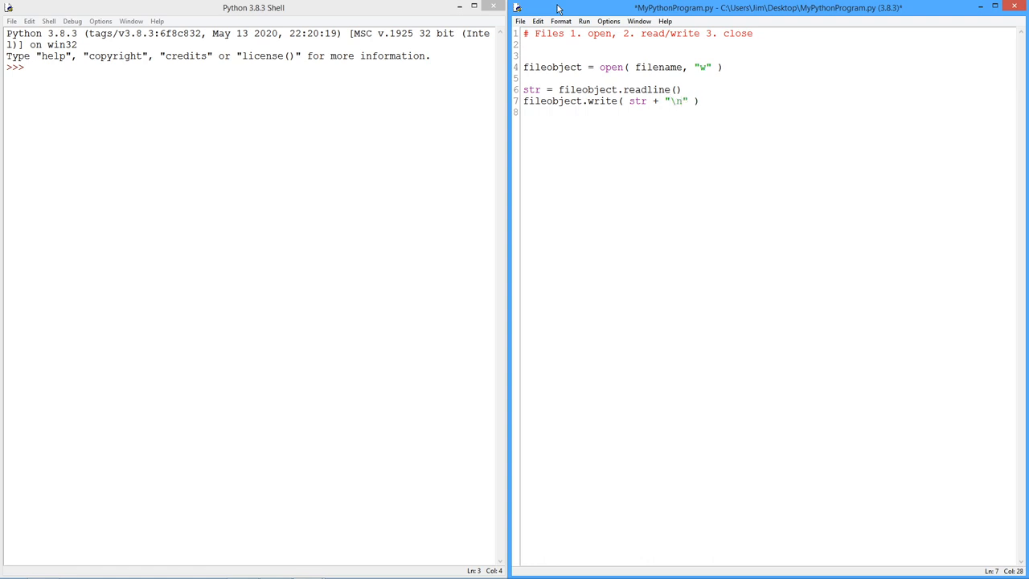
type(")")
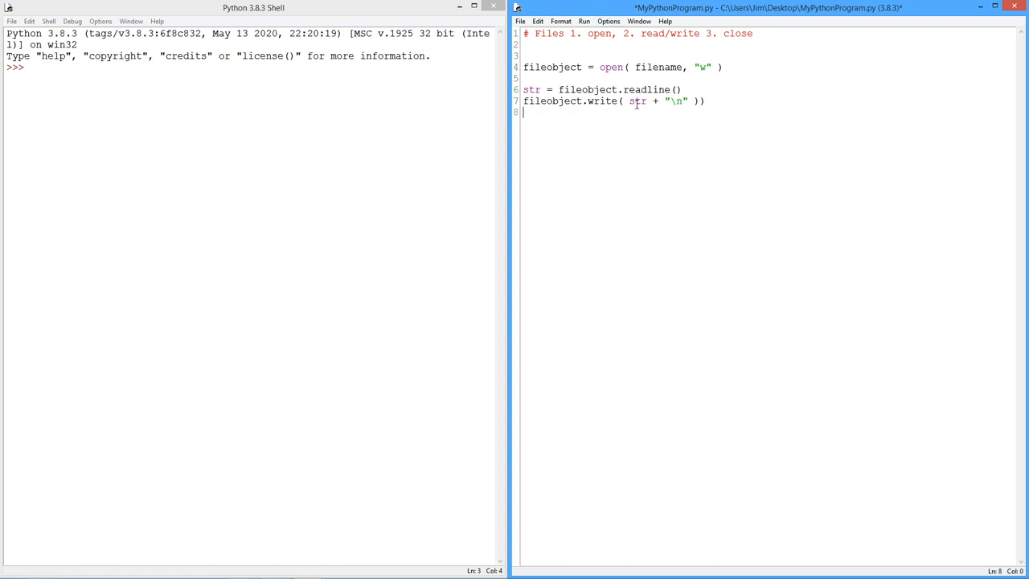
double_click(635, 99)
type("(x")
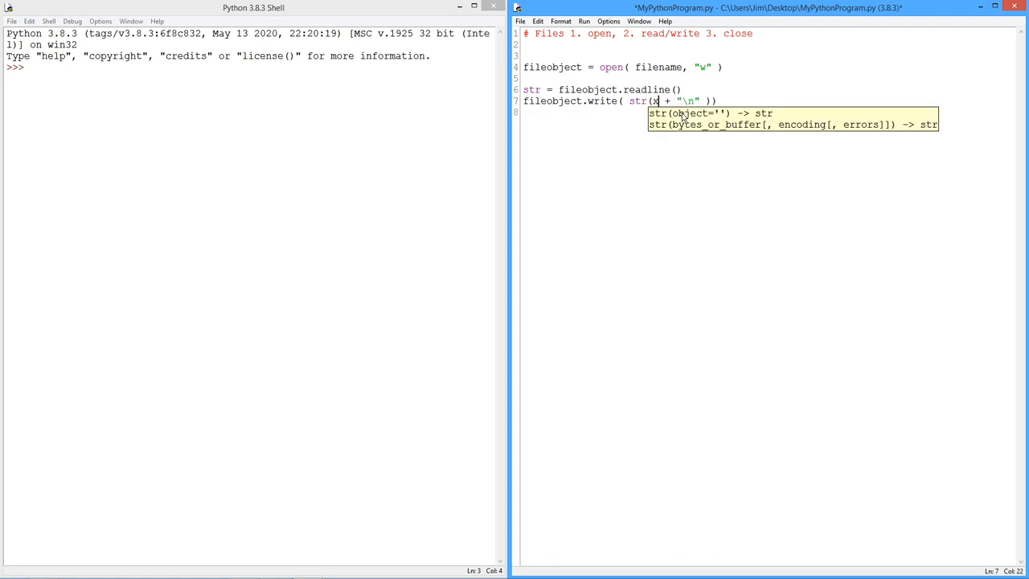
type(")")
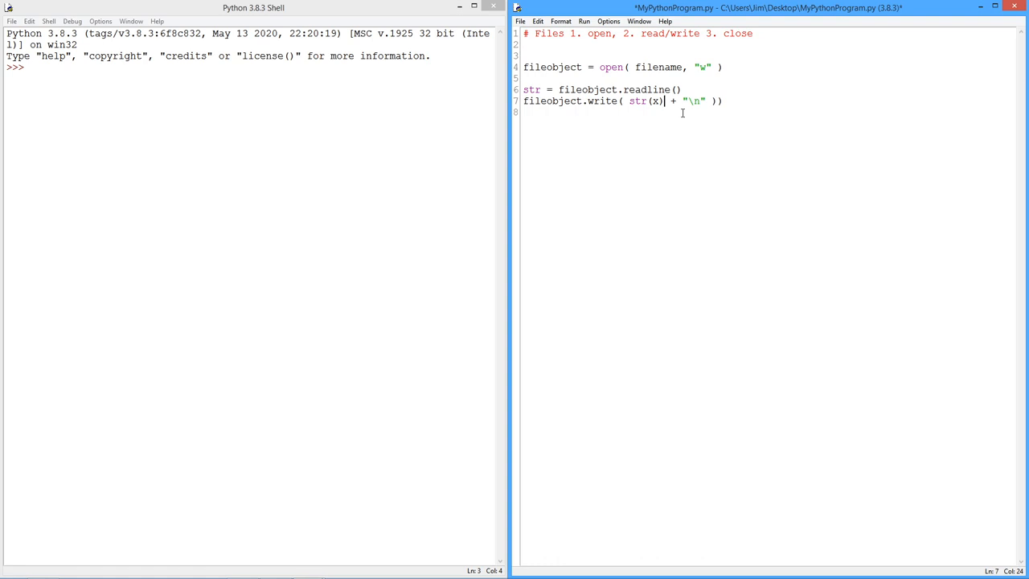
key("BackSpace")
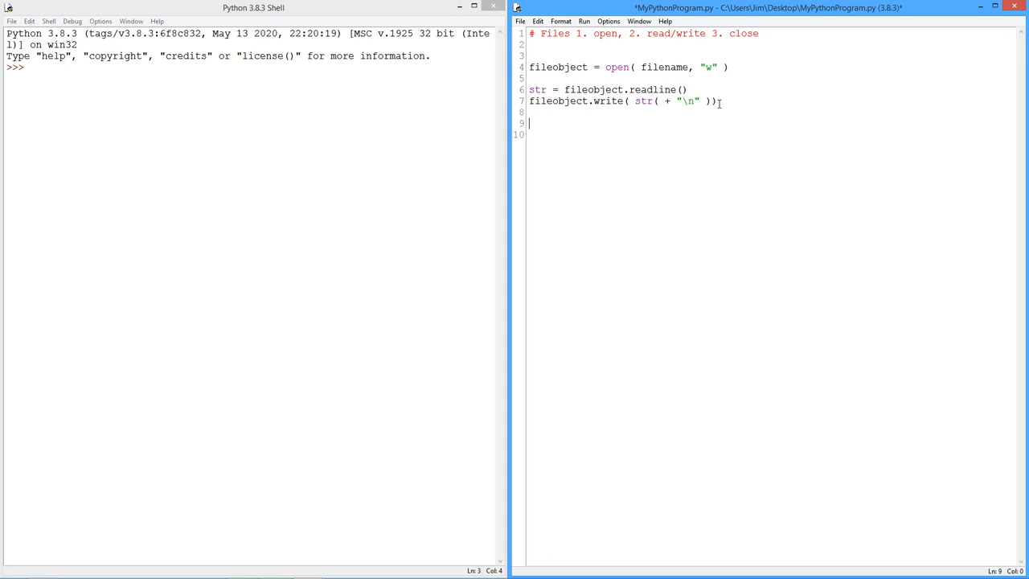
- End the script with fileobject.close() after the write statement
type("file")
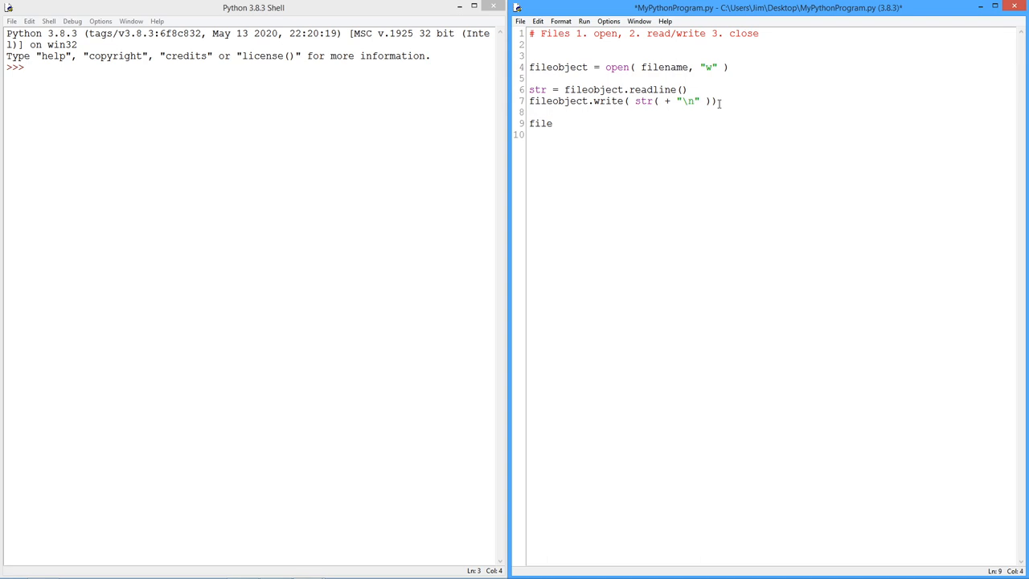
type("object")
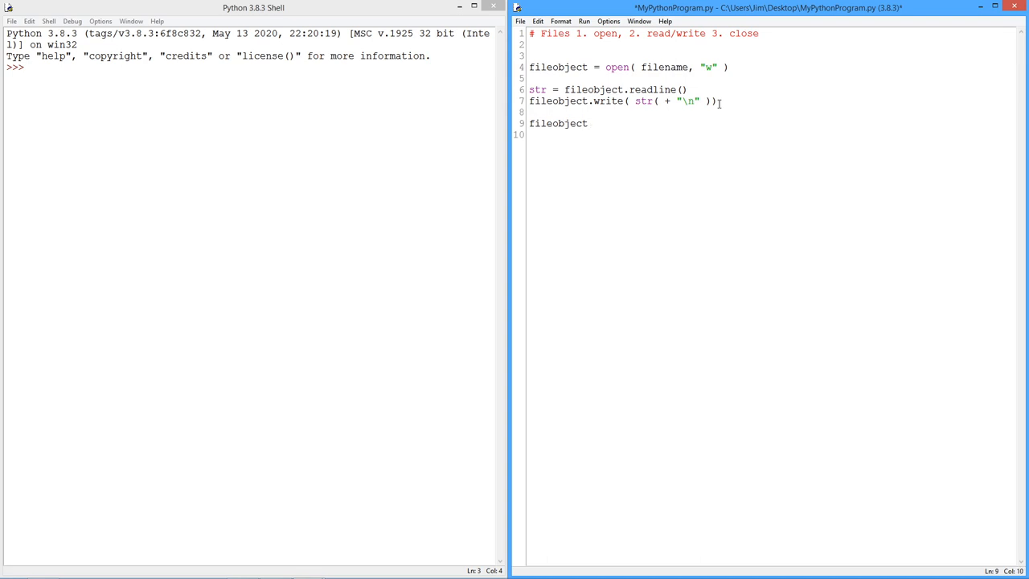
type(".")
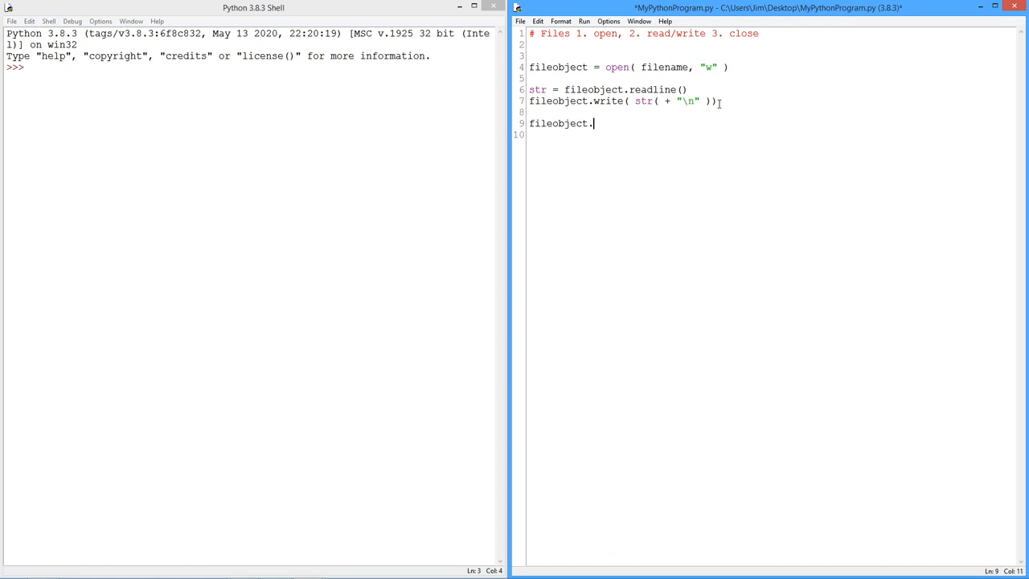
type("close()")
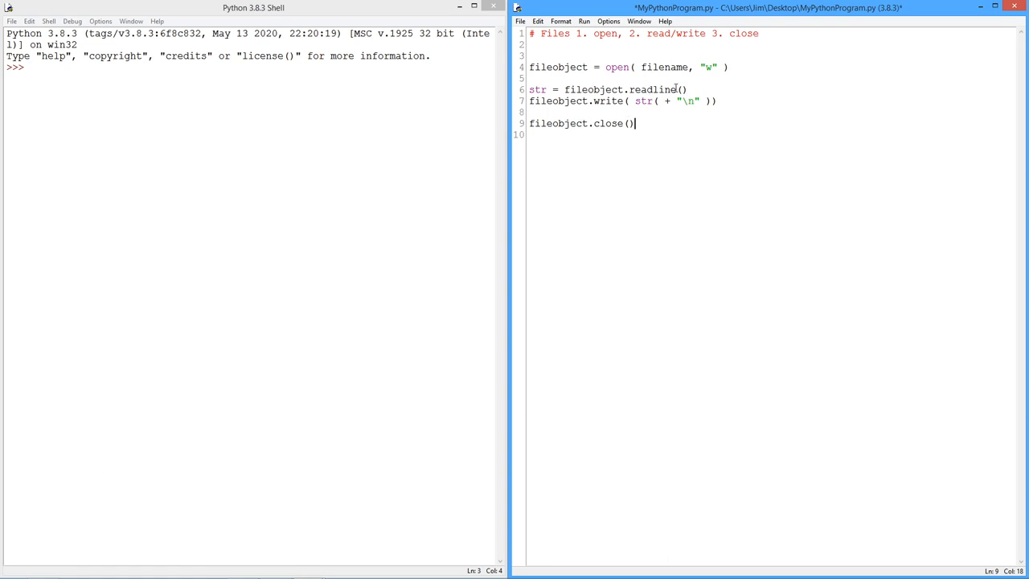
mouse_move(723, 141)
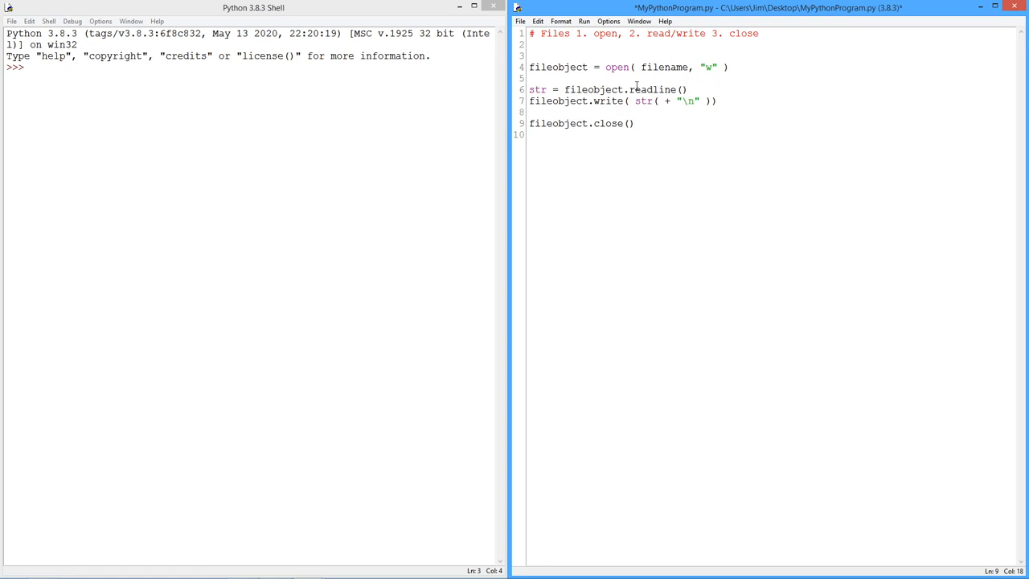
left_click(636, 122)
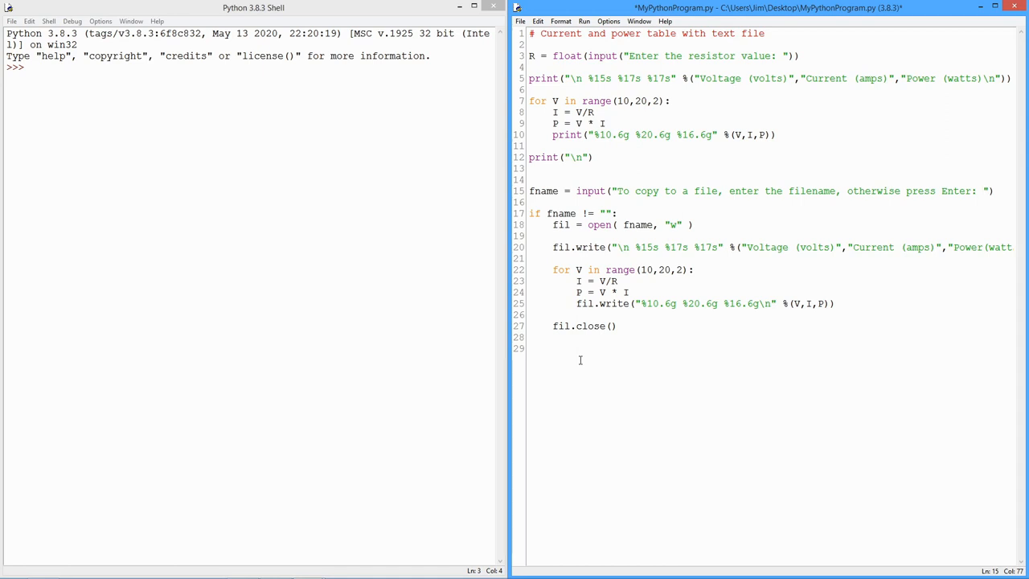
left_click_drag(528, 45, 593, 158)
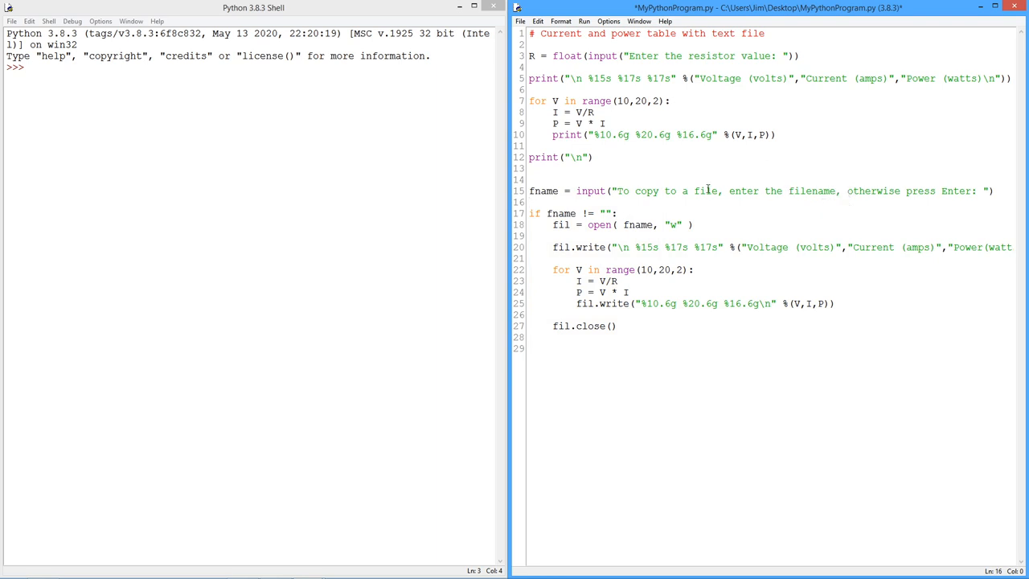
double_click(874, 190)
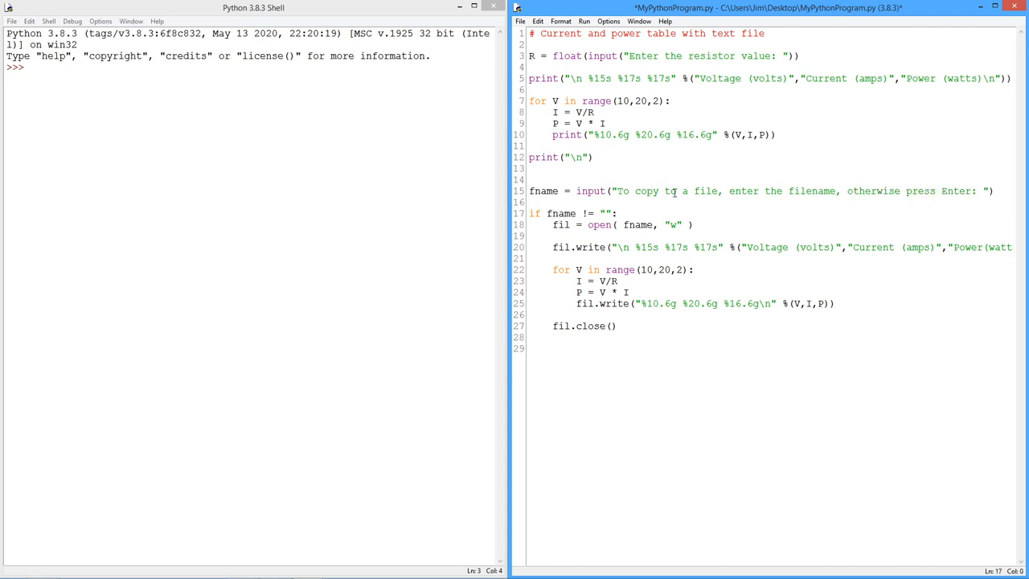
mouse_move(135, 162)
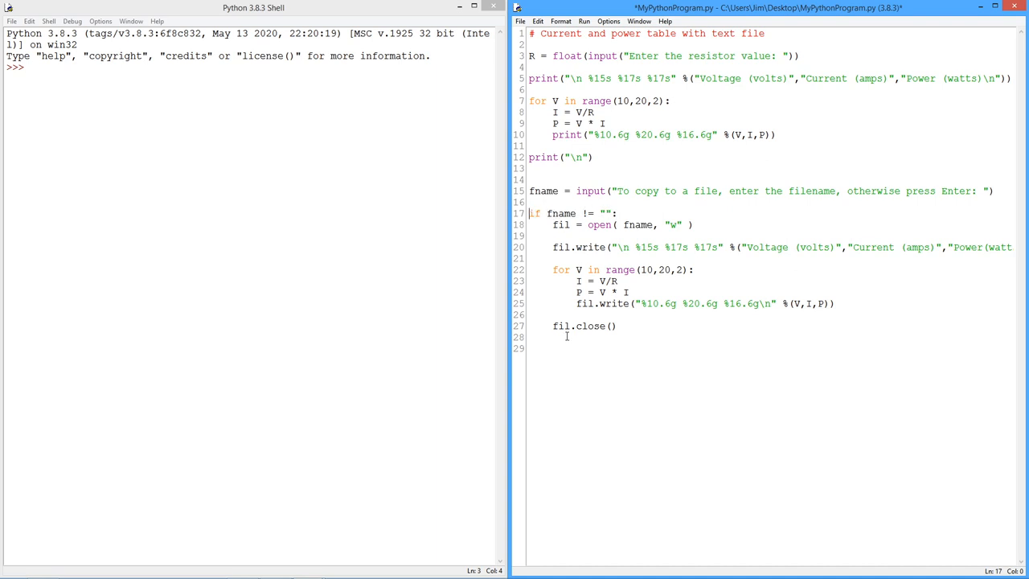
mouse_move(585, 366)
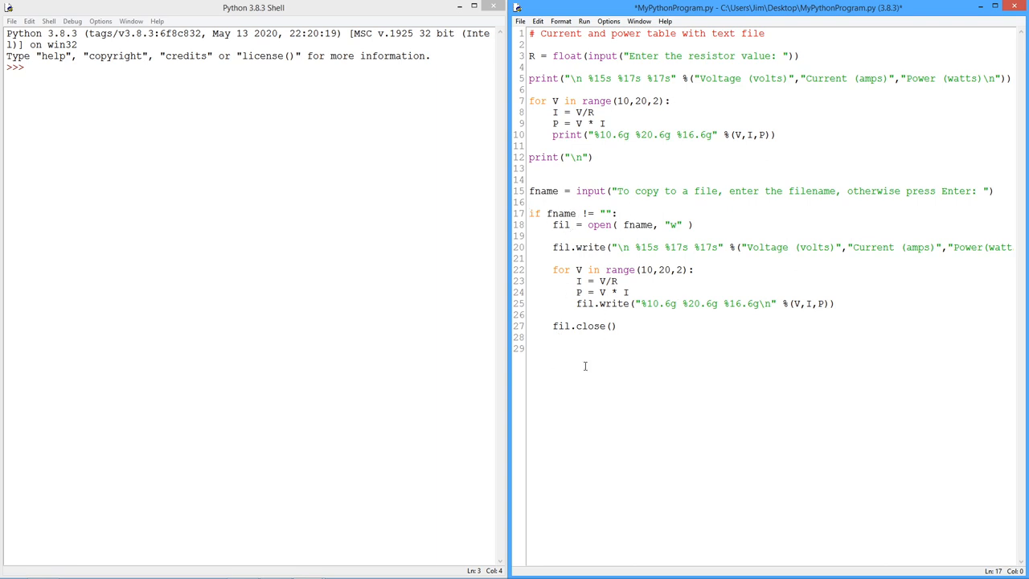
mouse_move(797, 199)
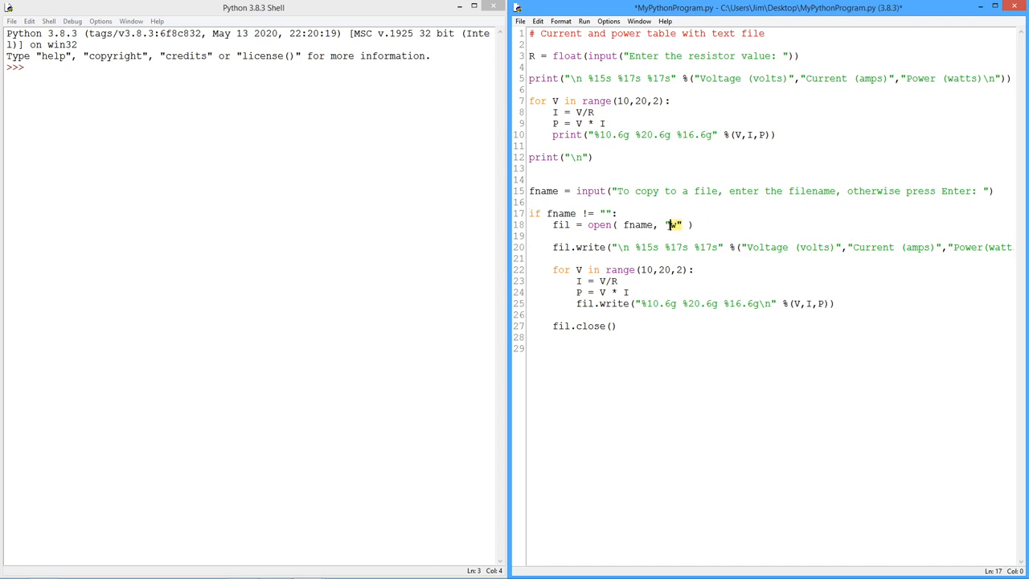
left_click(701, 225)
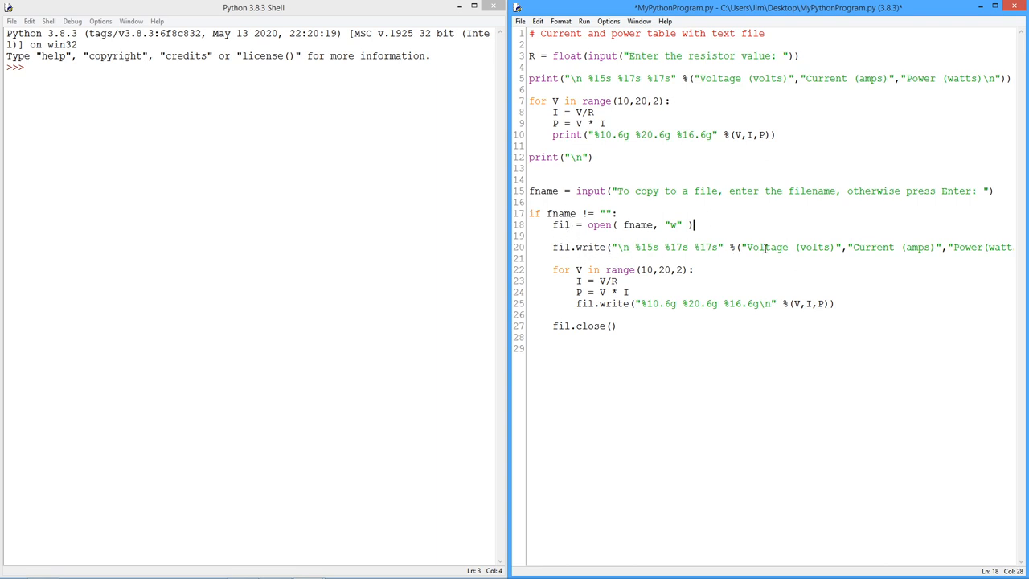
mouse_move(676, 177)
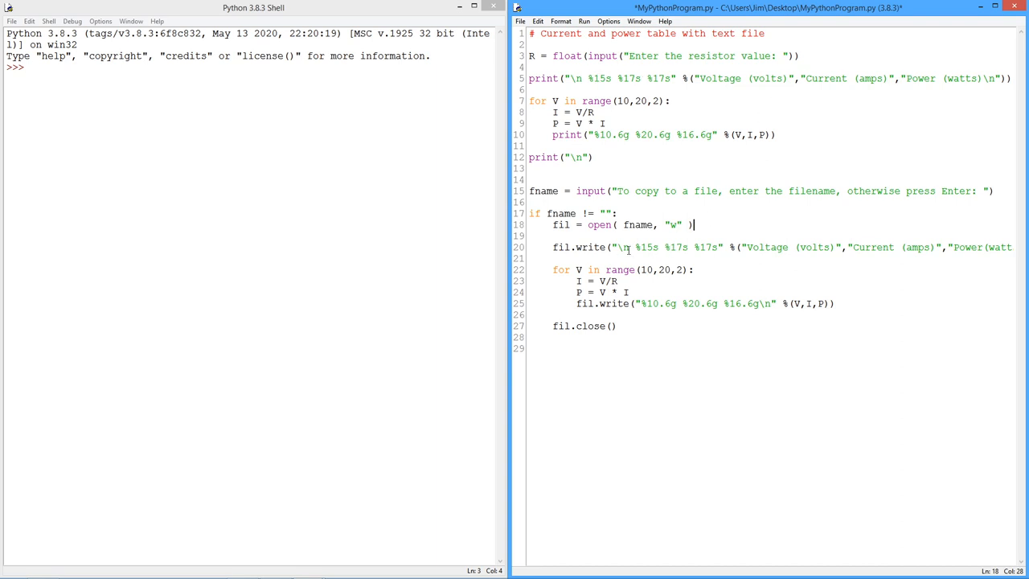
mouse_move(881, 331)
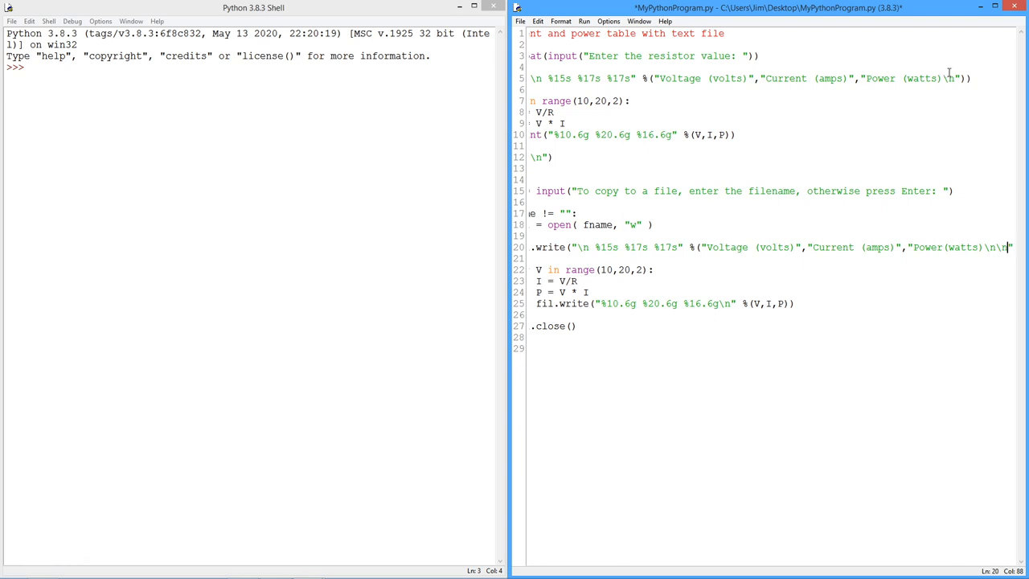
mouse_move(689, 266)
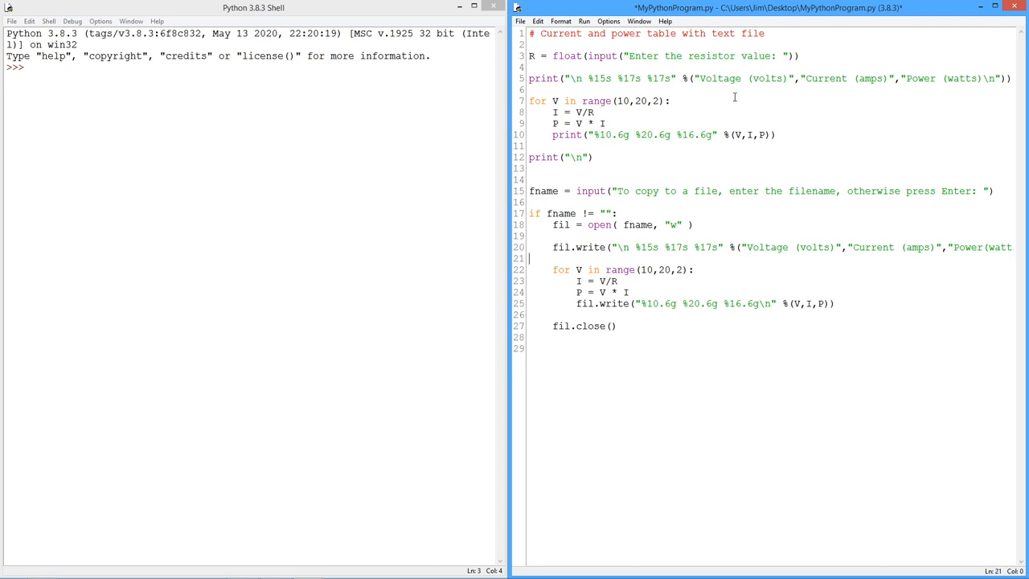
mouse_move(265, 129)
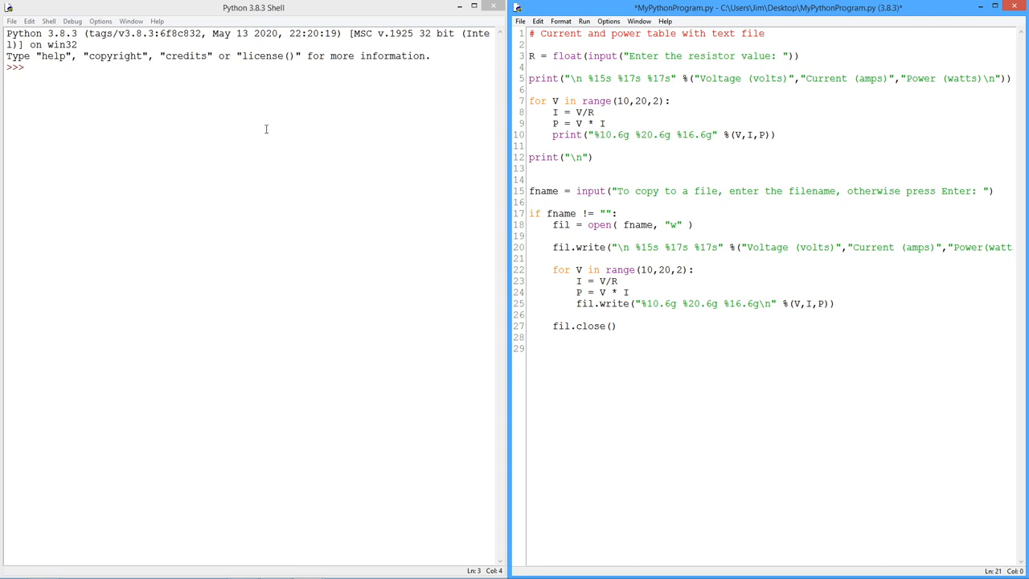
mouse_move(782, 236)
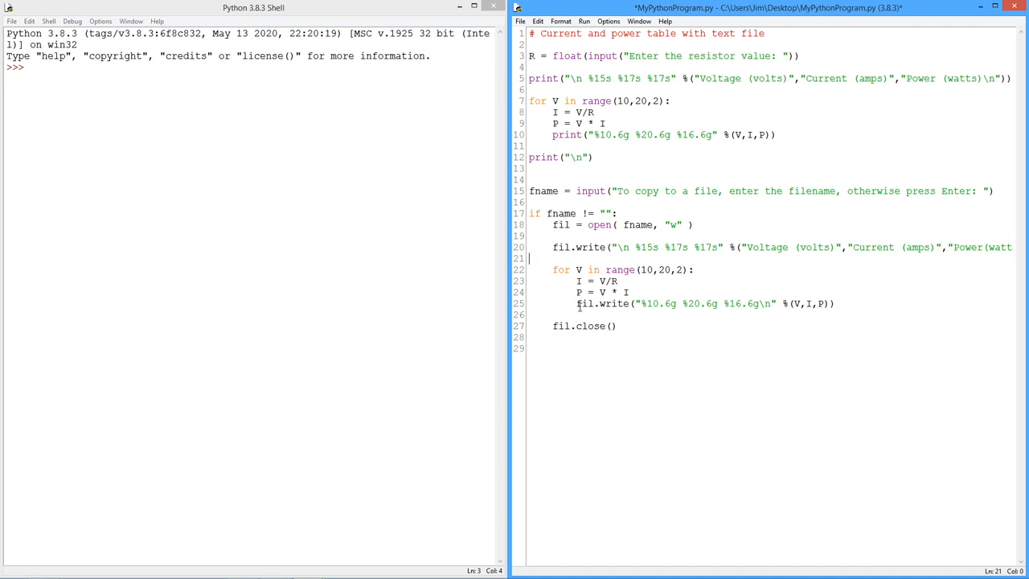
mouse_move(749, 308)
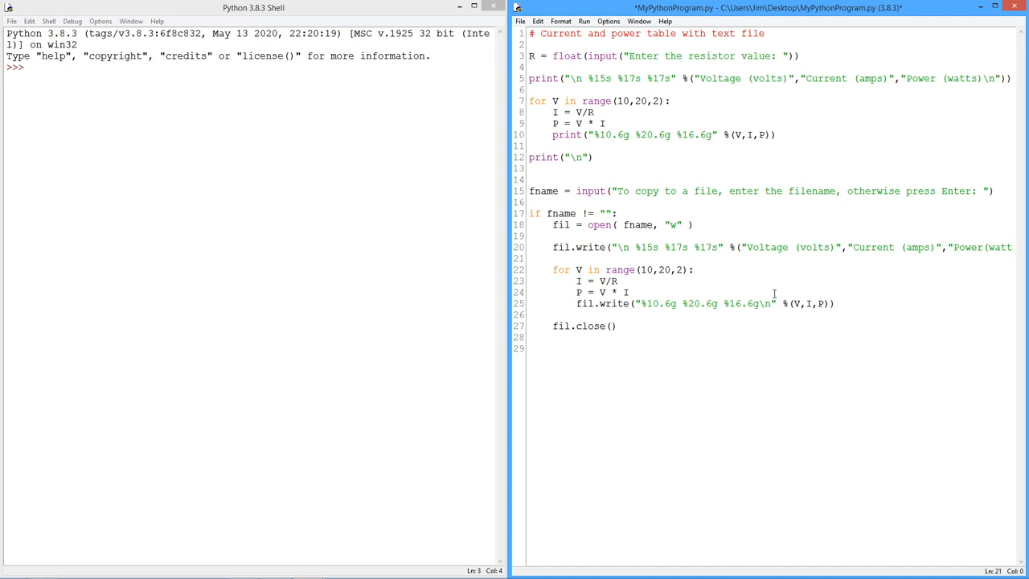
- Save MyPythonProgram.py so no unsaved changes remain
double_click(758, 304)
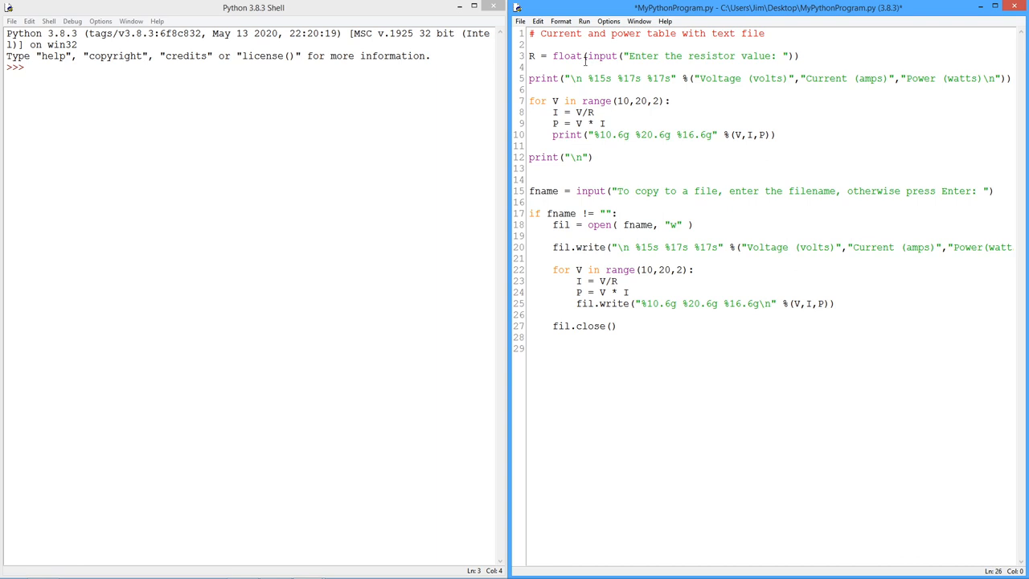
mouse_move(649, 135)
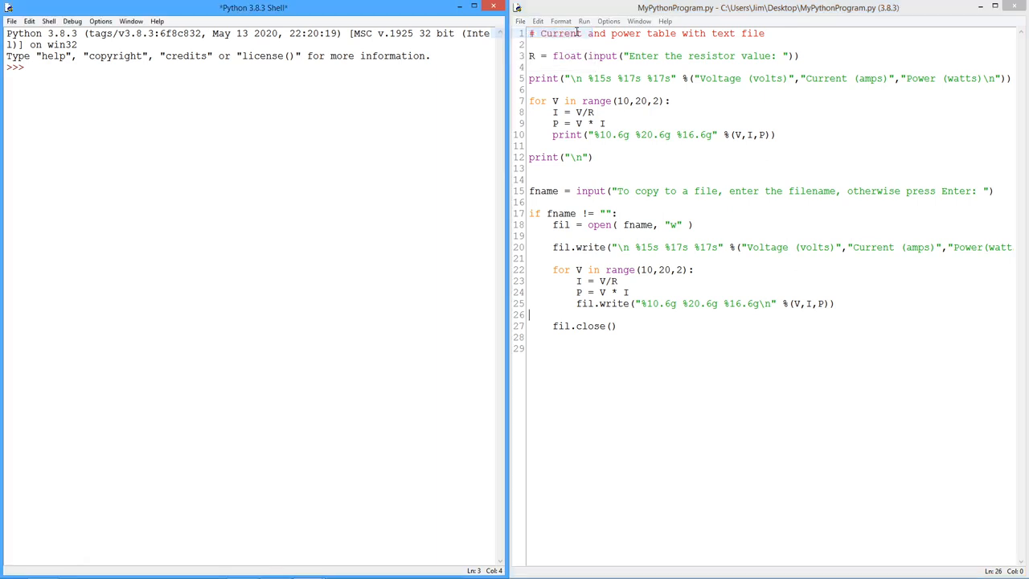
- Run the script with resistor 220 and output file g:\table.txt
key("F5")
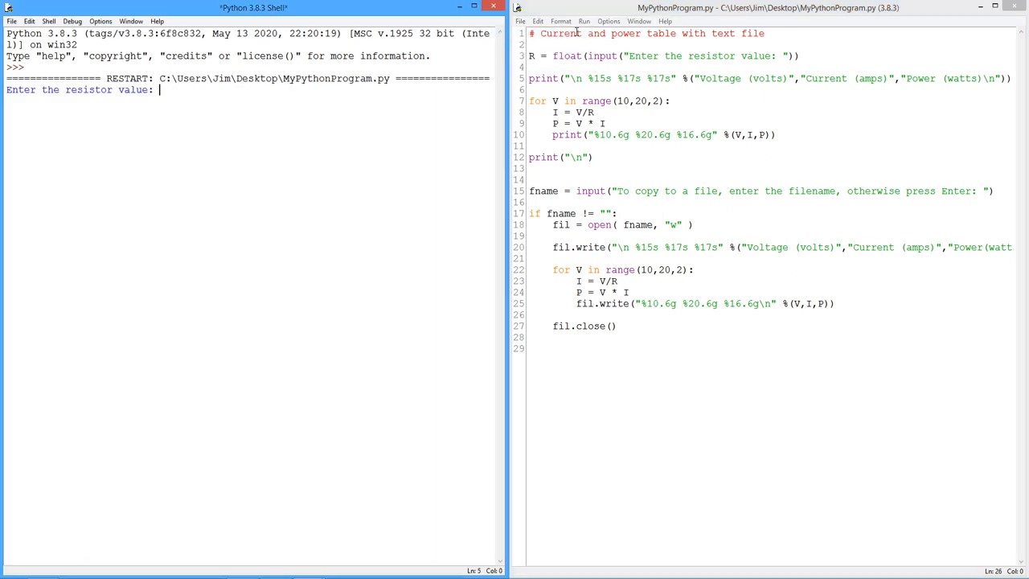
type("220")
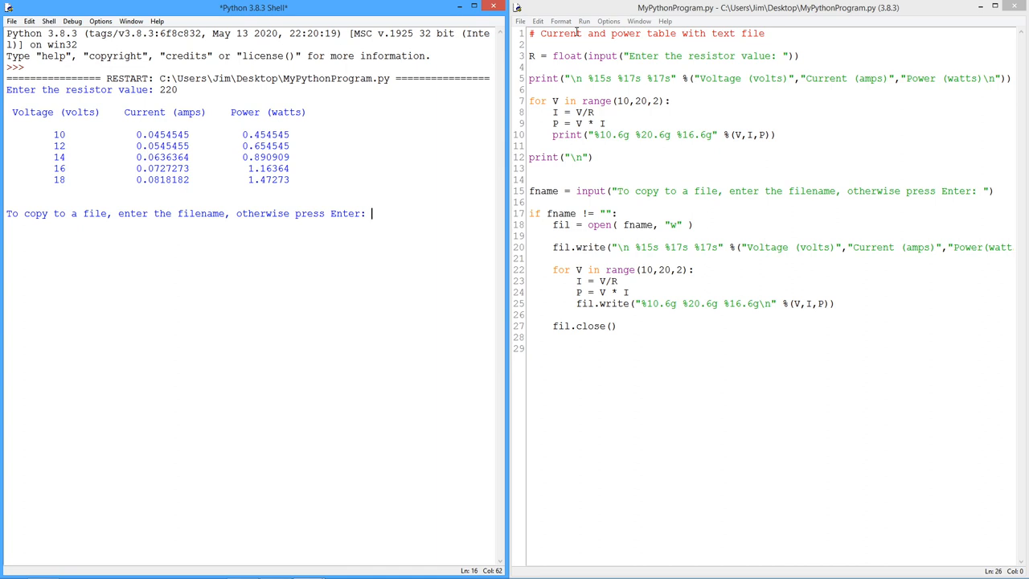
type("g:")
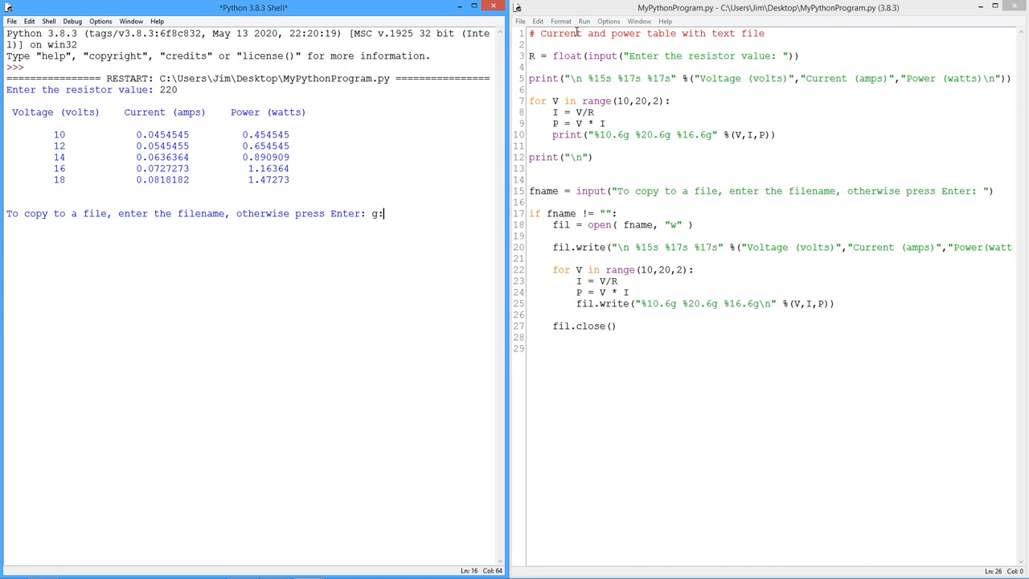
type("\\")
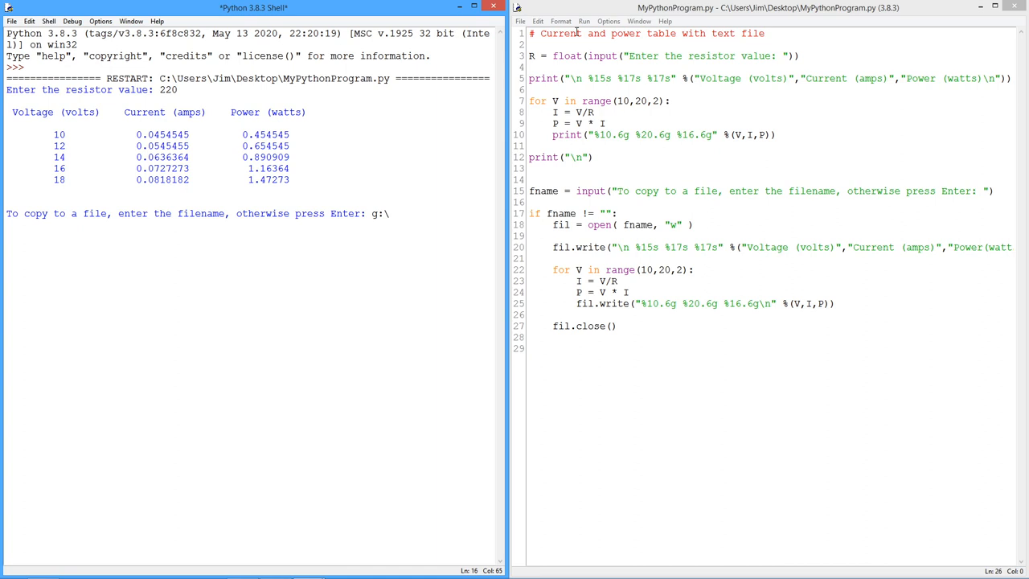
type("table.txt")
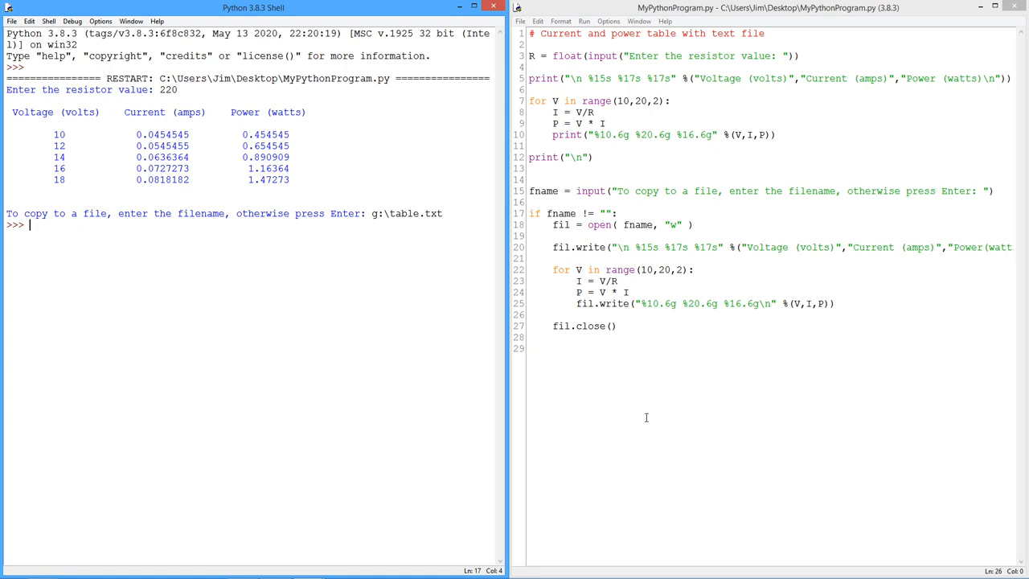
mouse_move(601, 423)
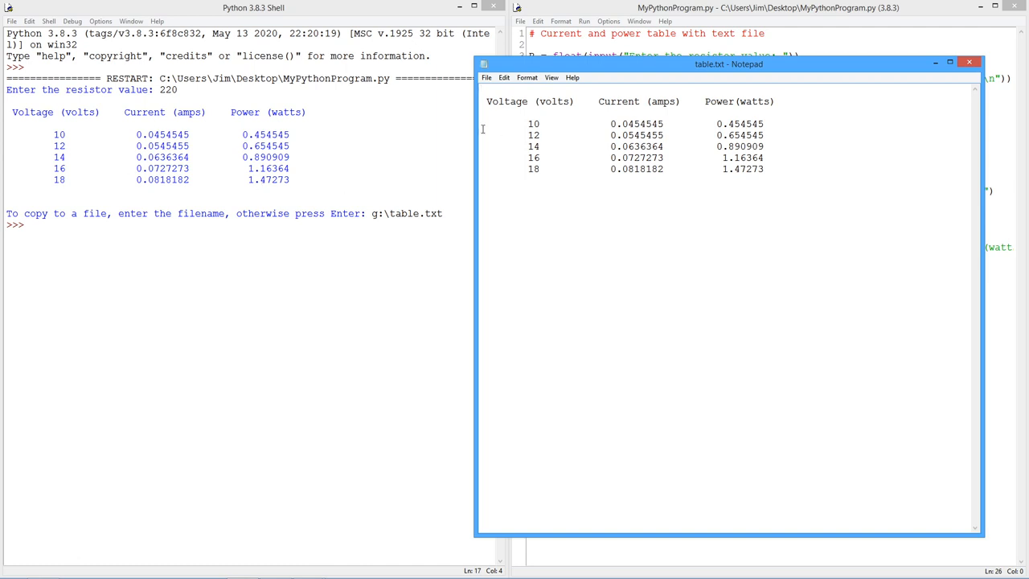
mouse_move(211, 145)
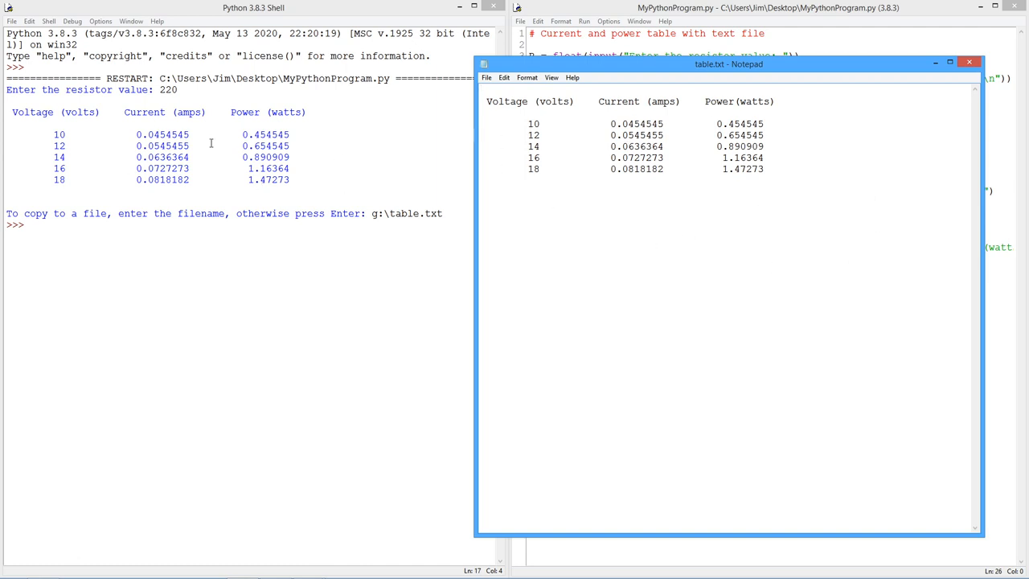
mouse_move(681, 151)
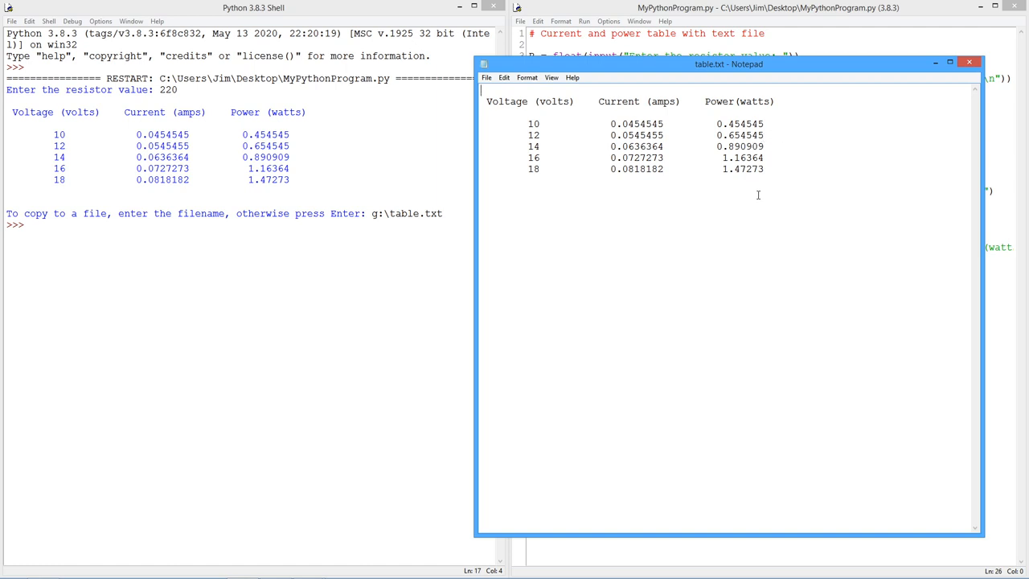
mouse_move(386, 188)
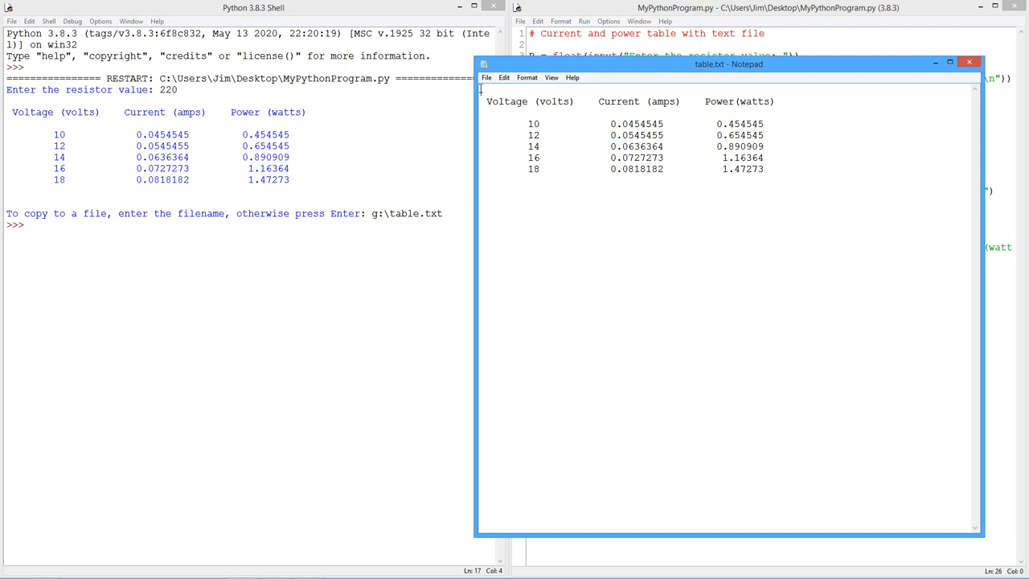
- Select all of table.txt in Notepad to review the voltage/current/power rows, then deselect
key("ctrl+a")
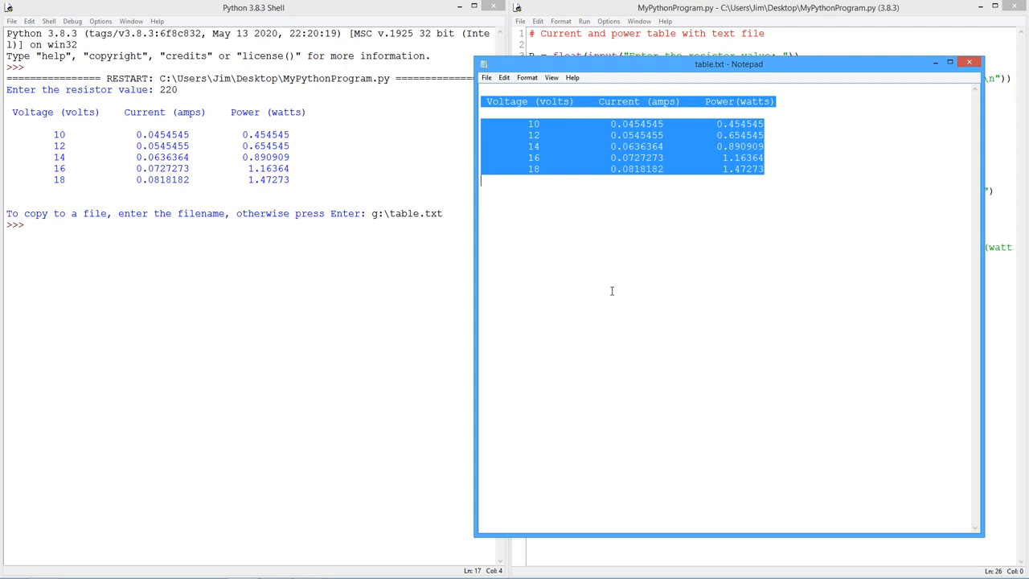
left_click(586, 225)
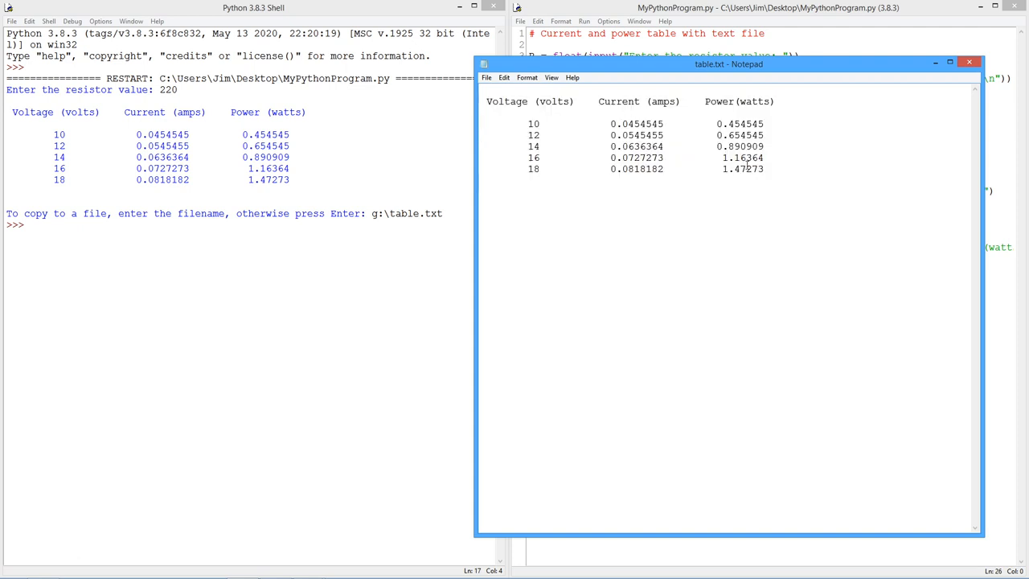
mouse_move(727, 176)
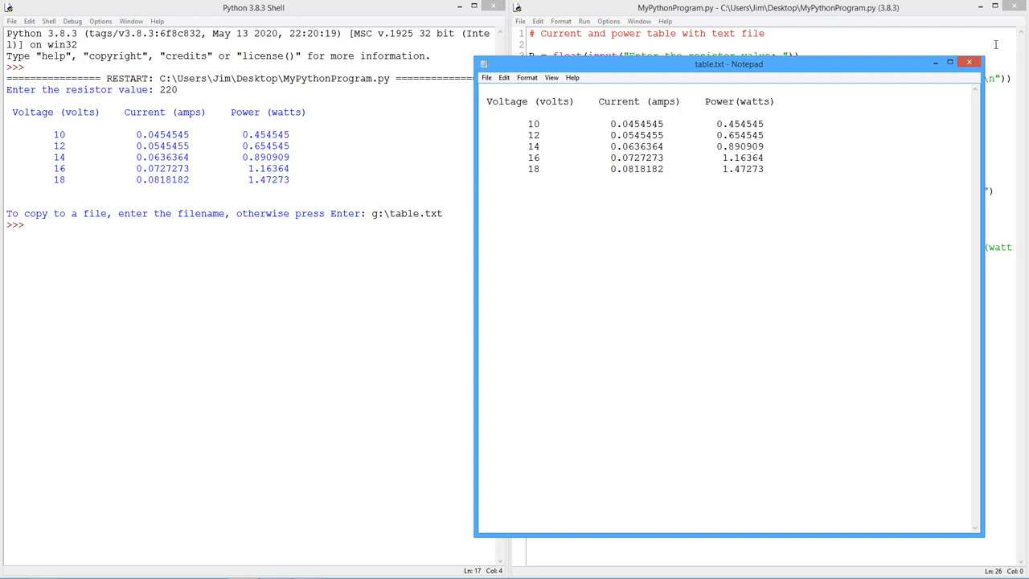
- Bring the IDLE script editor back to the front over Notepad
left_click(971, 61)
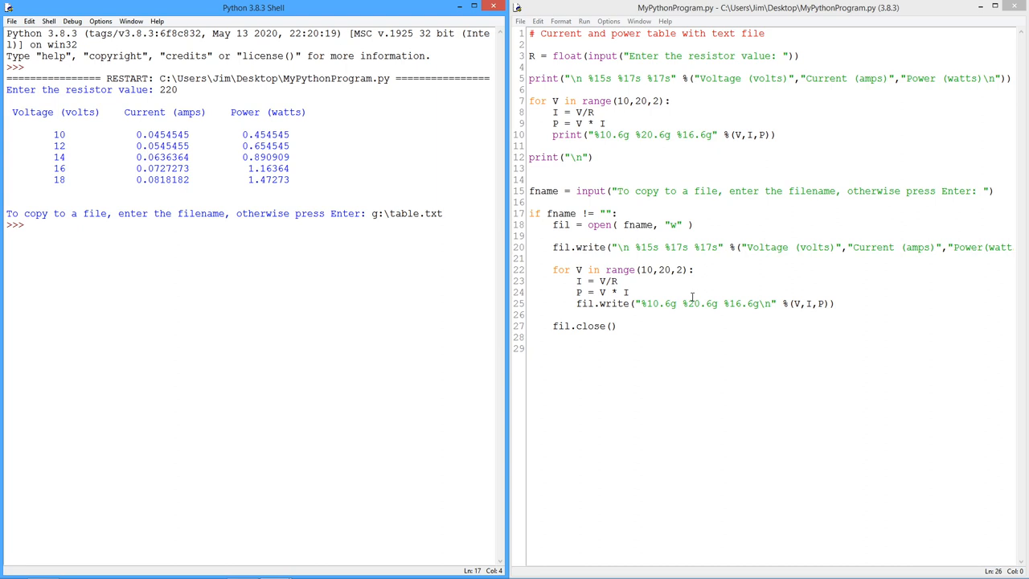
mouse_move(704, 174)
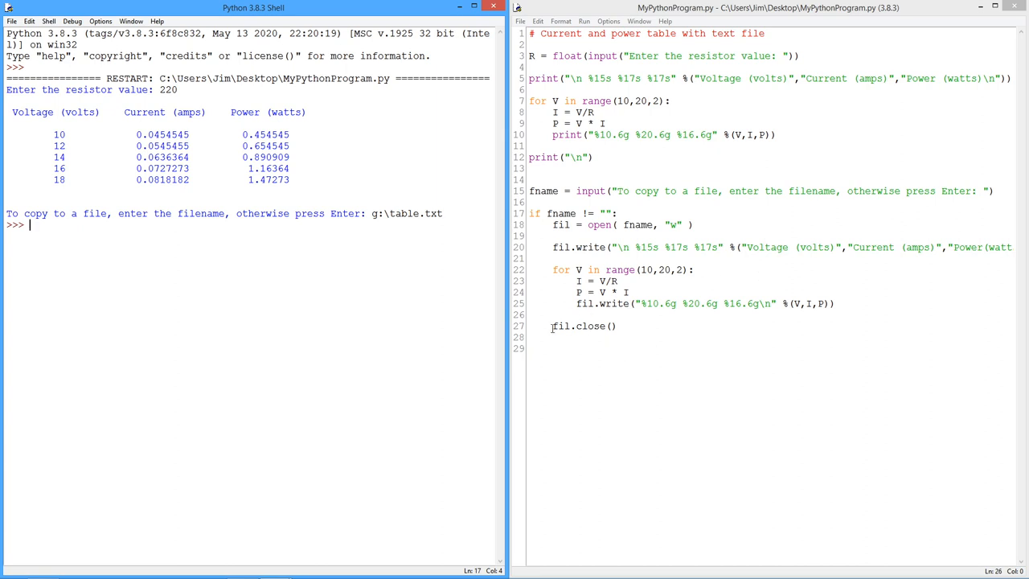
mouse_move(655, 326)
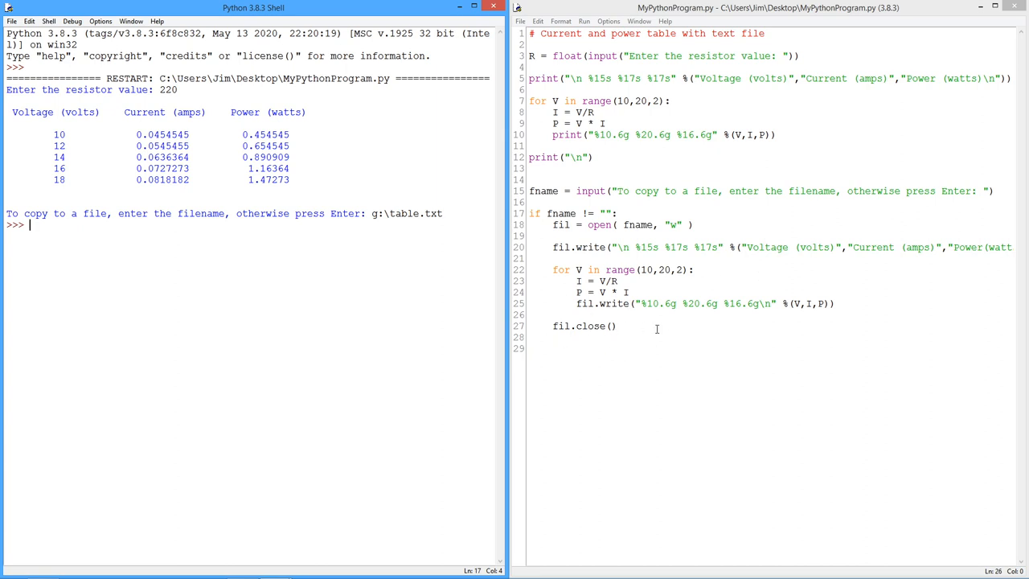
mouse_move(670, 355)
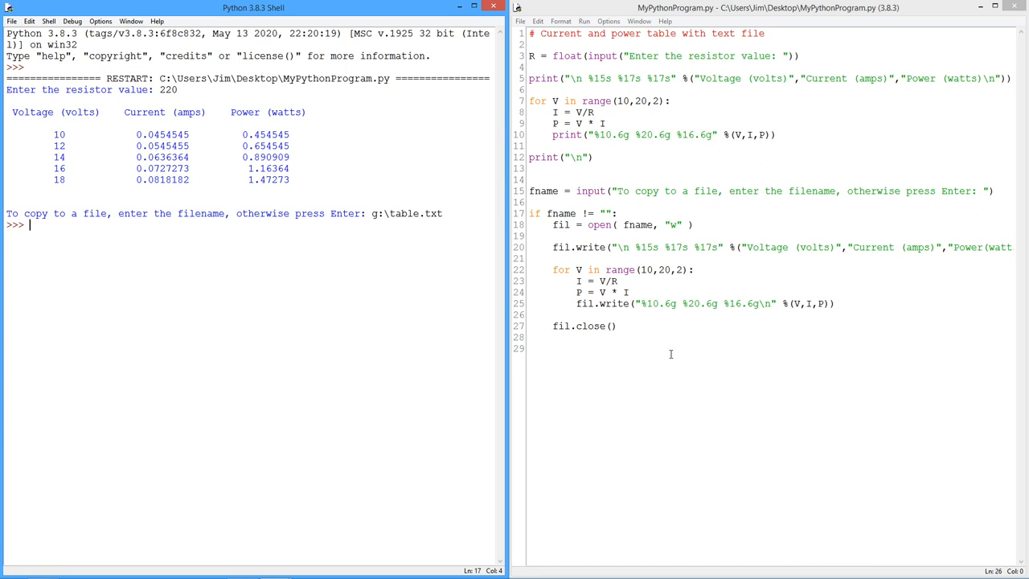